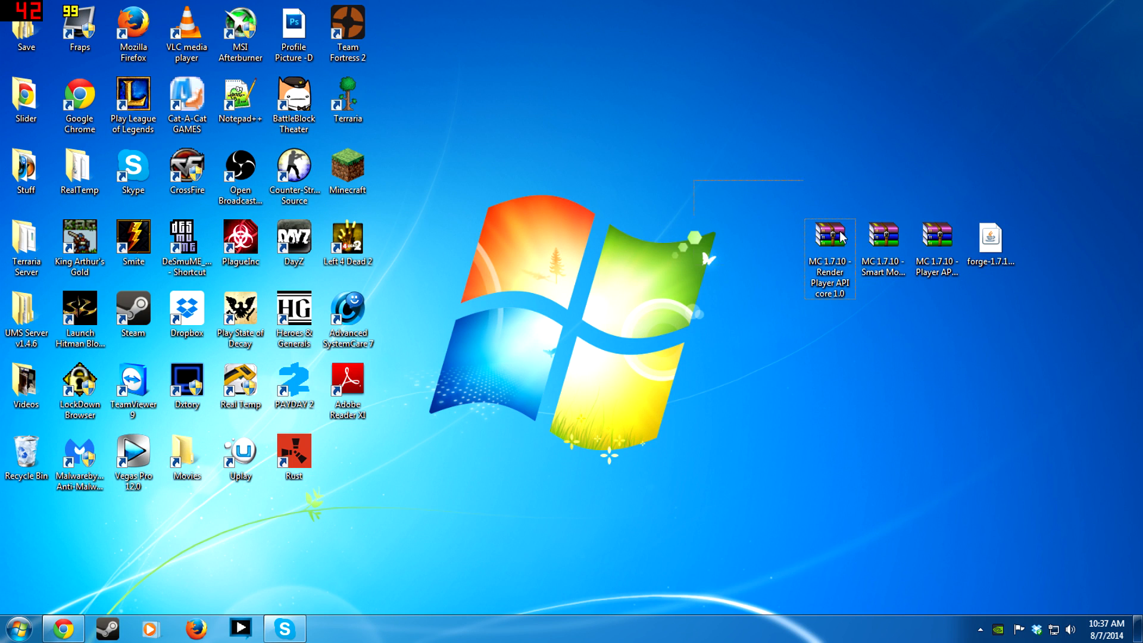
mouse_move(1032, 381)
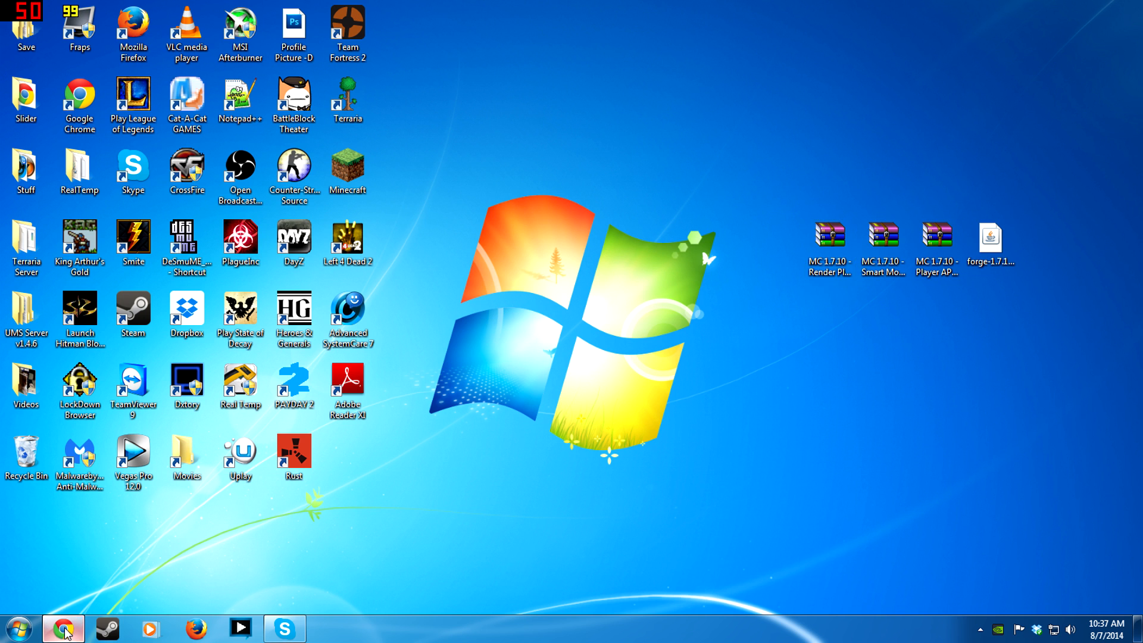
Bring Chrome forward and scroll the Smart Moving forum post to its Required Mods.
click(59, 625)
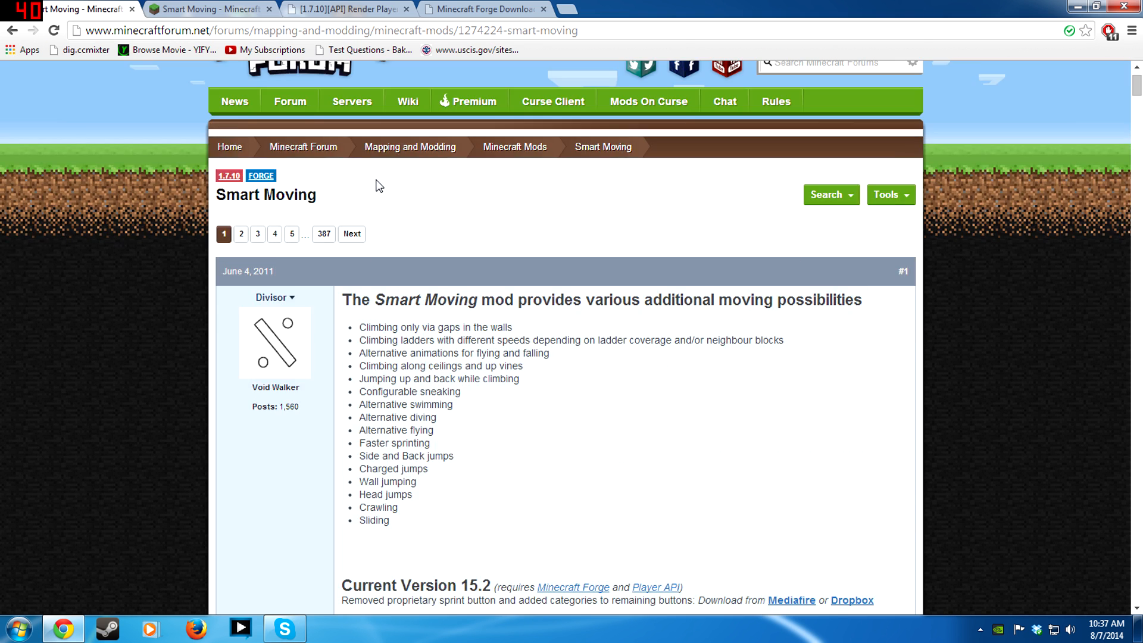
scroll(down, 3)
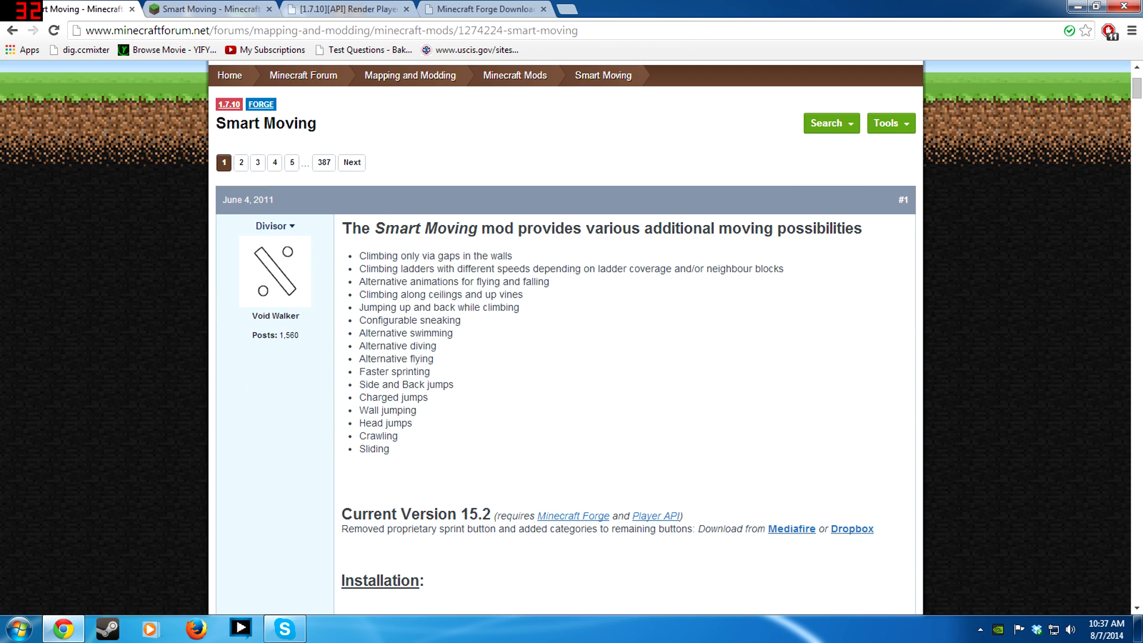
scroll(down, 3)
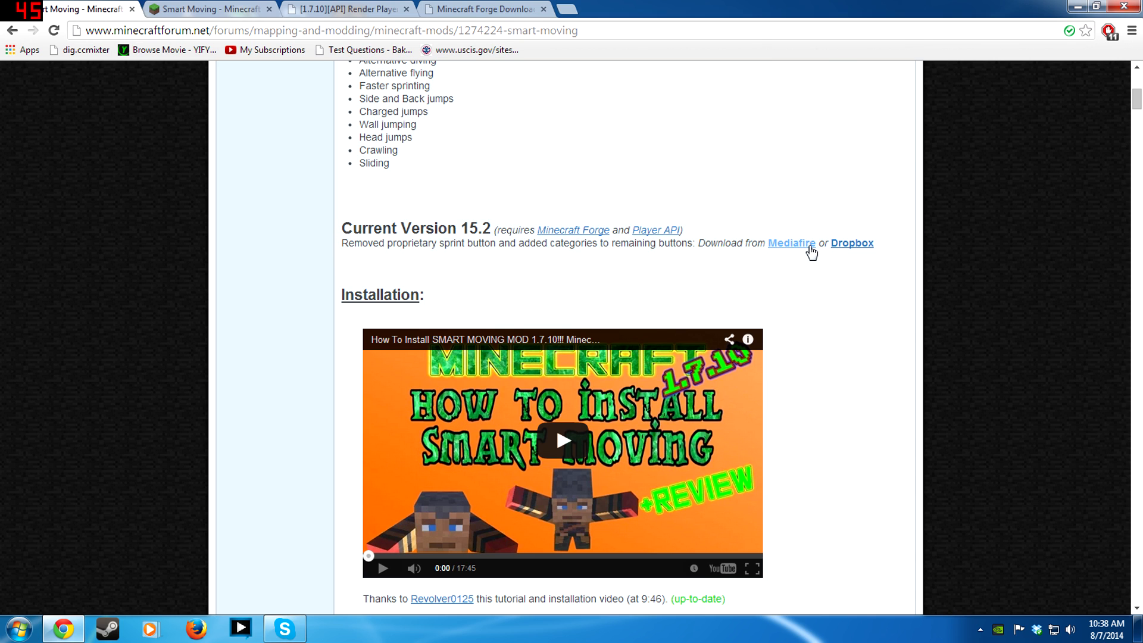
scroll(down, 3)
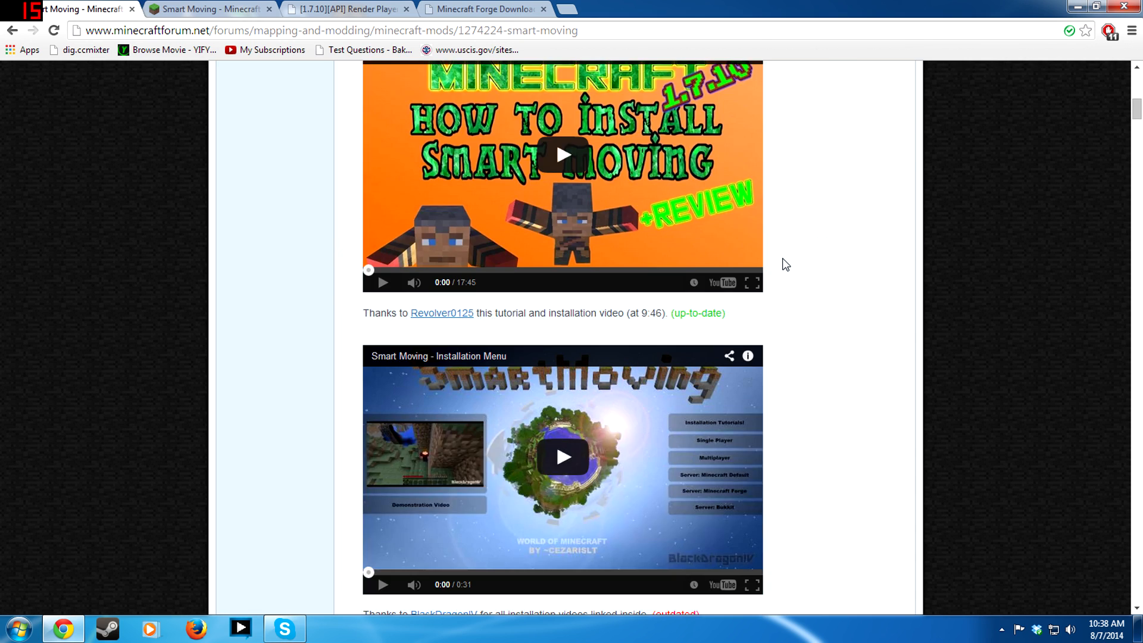
scroll(down, 3)
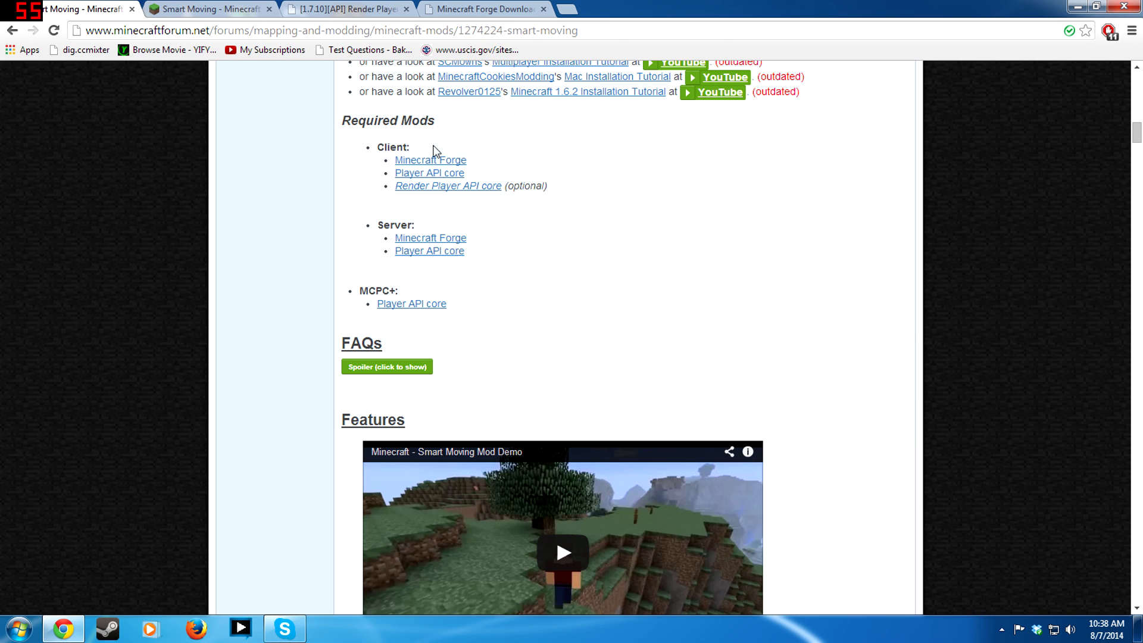
mouse_move(409, 163)
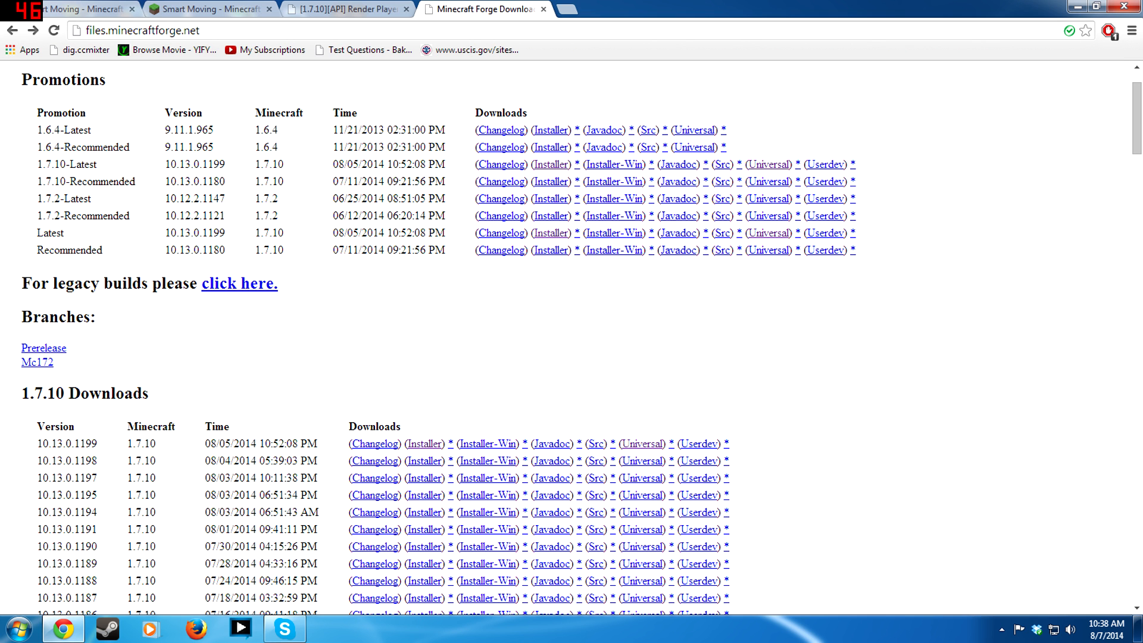
scroll(down, 3)
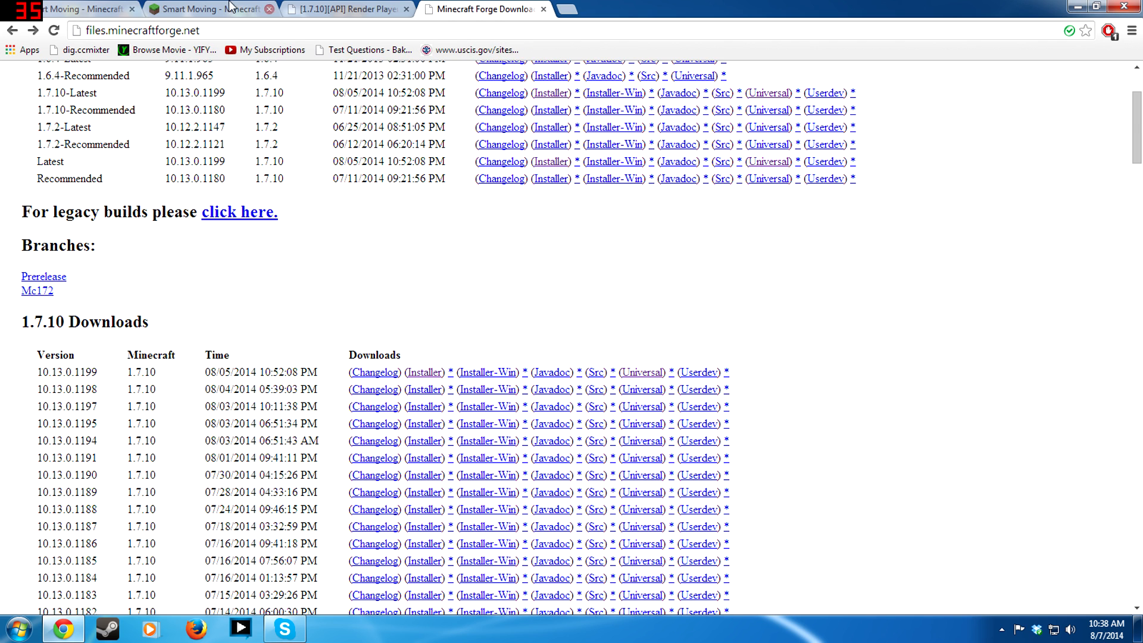
Open the Player API core page from the Smart Moving post and close the duplicate tab.
click(208, 10)
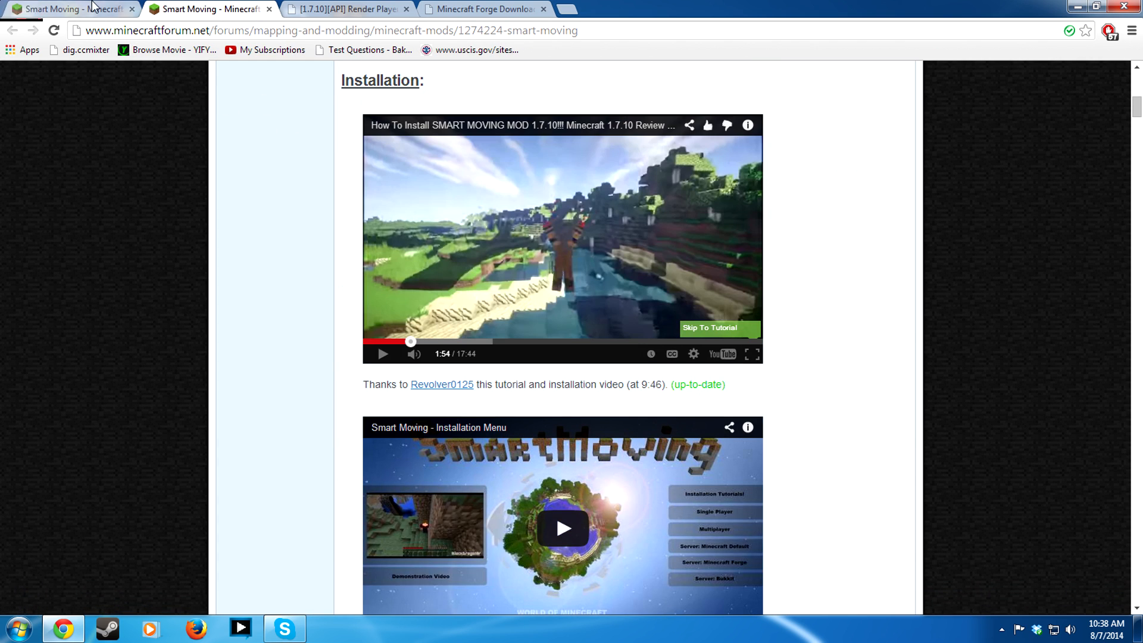
scroll(down, 3)
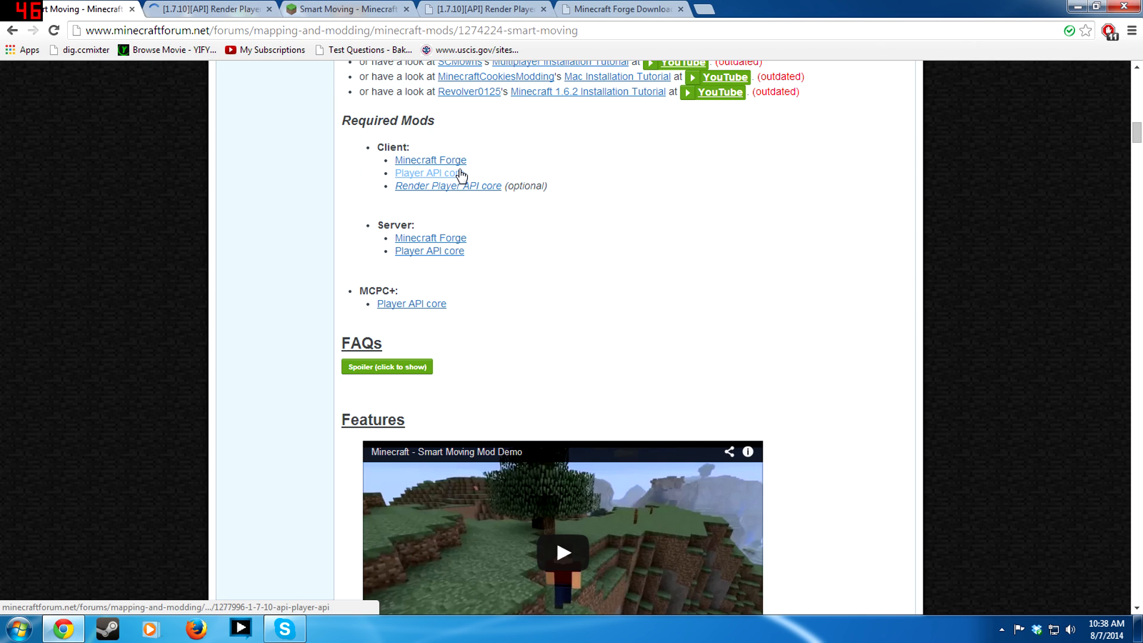
click(429, 173)
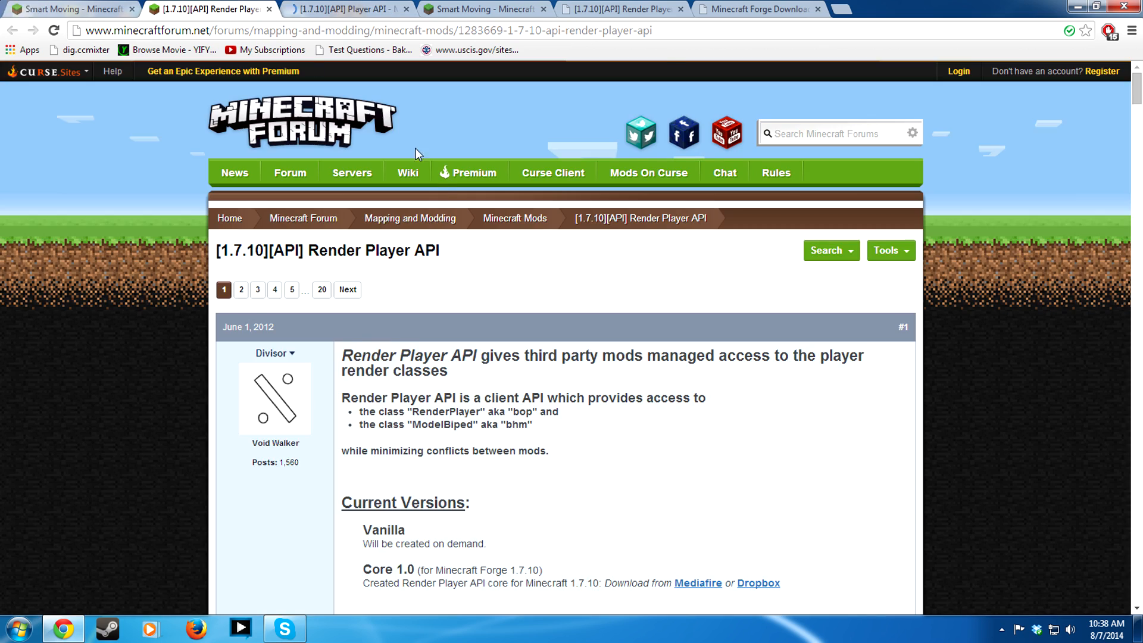
click(342, 10)
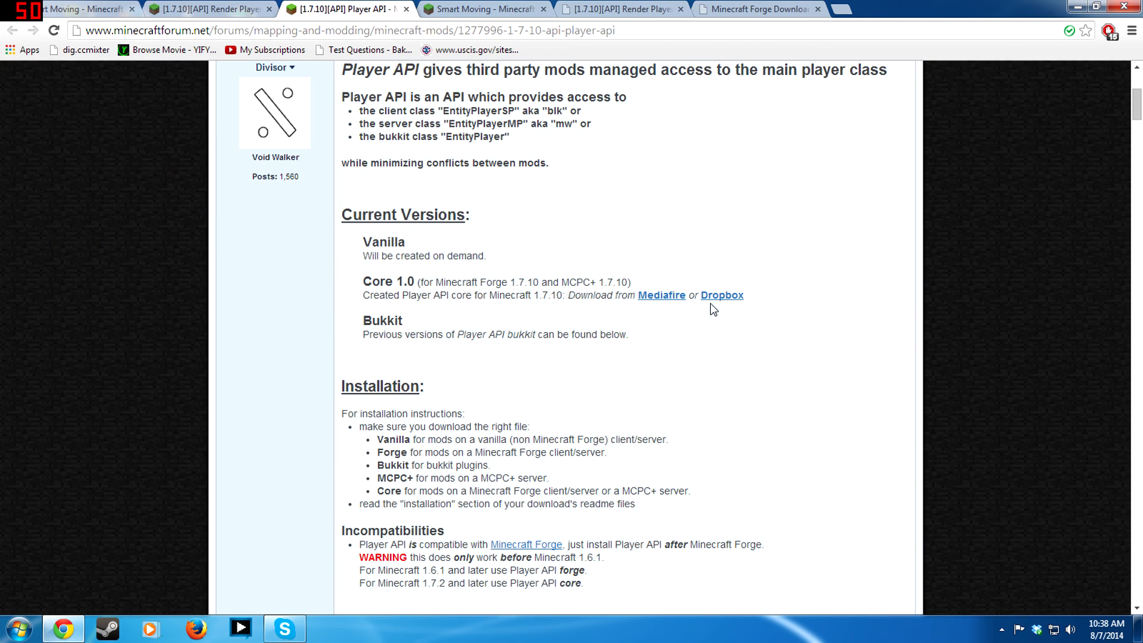
click(489, 10)
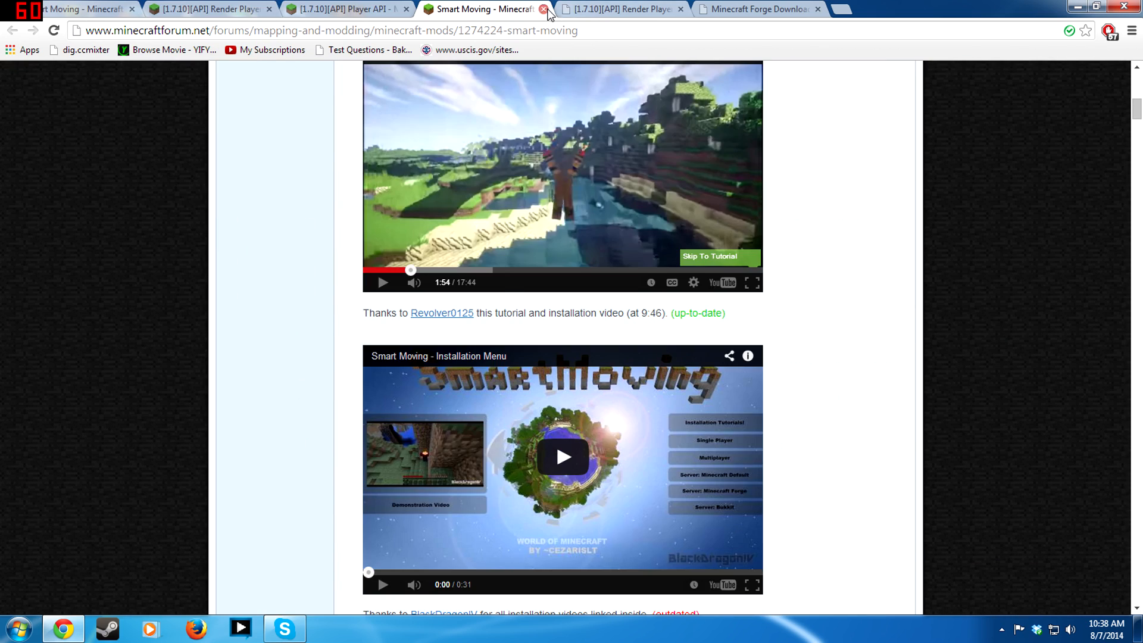
click(544, 9)
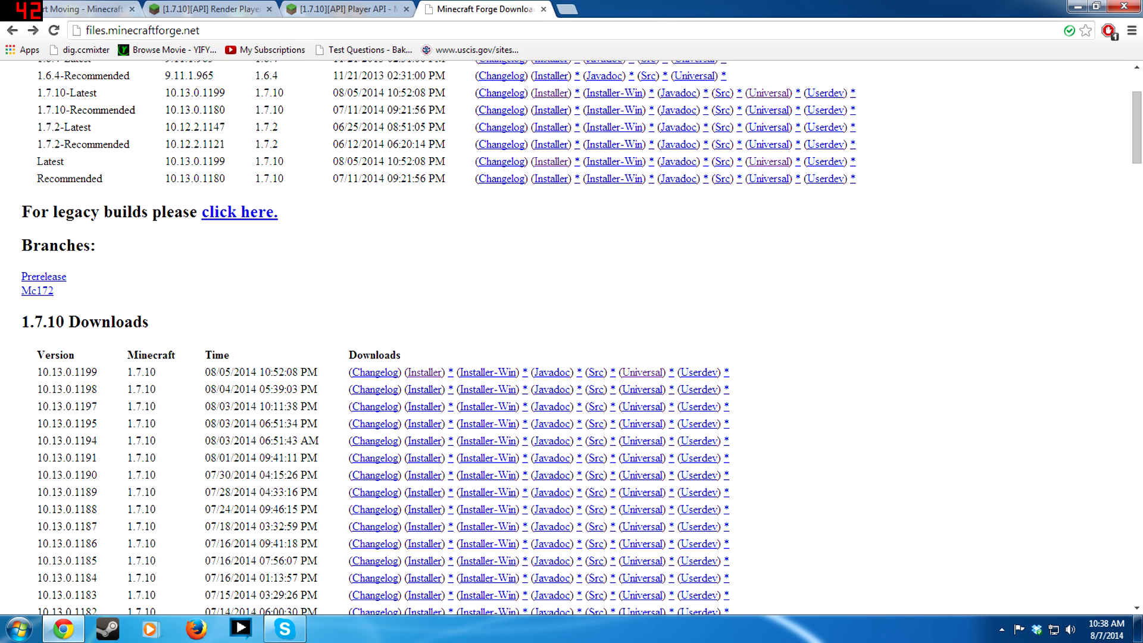
mouse_move(421, 375)
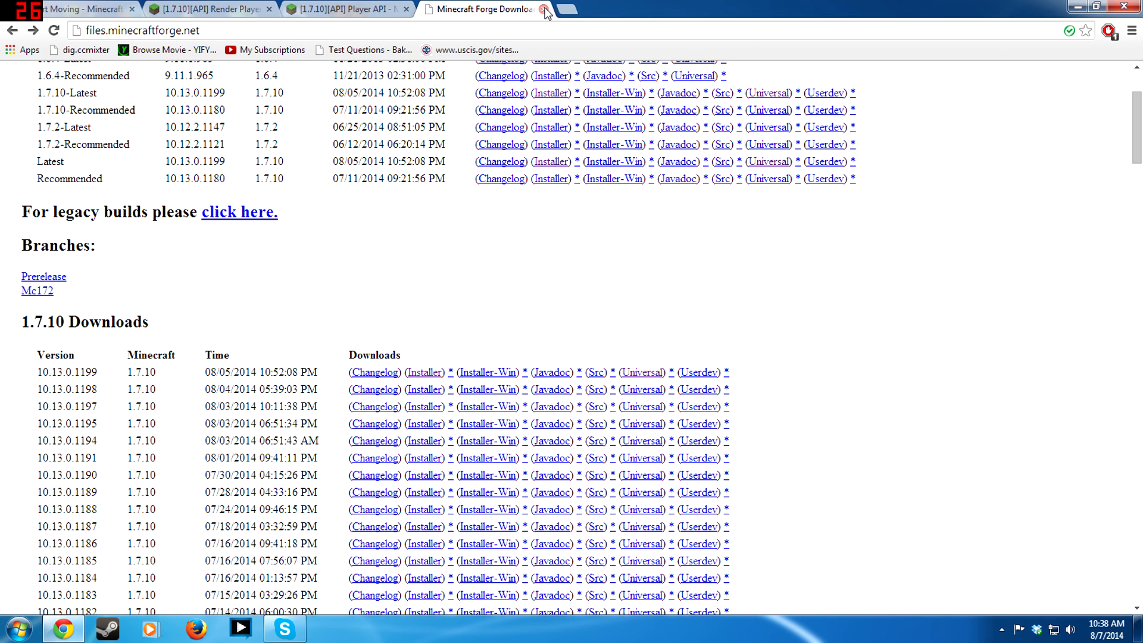
Close the Forge downloads page and search the system for %appdata%.
click(541, 12)
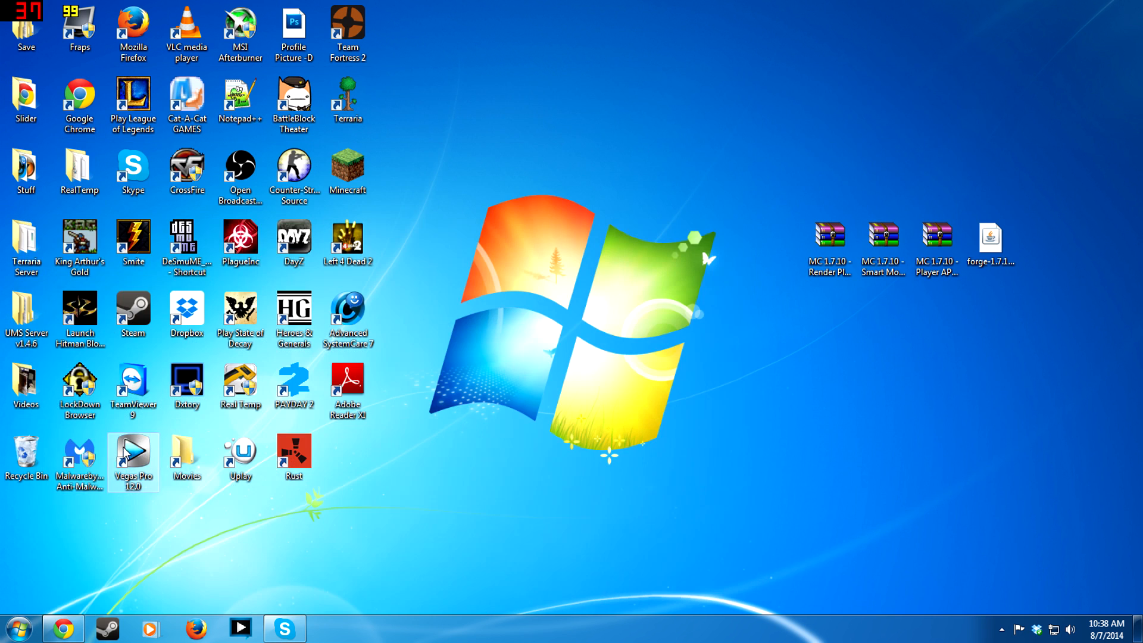
click(23, 624)
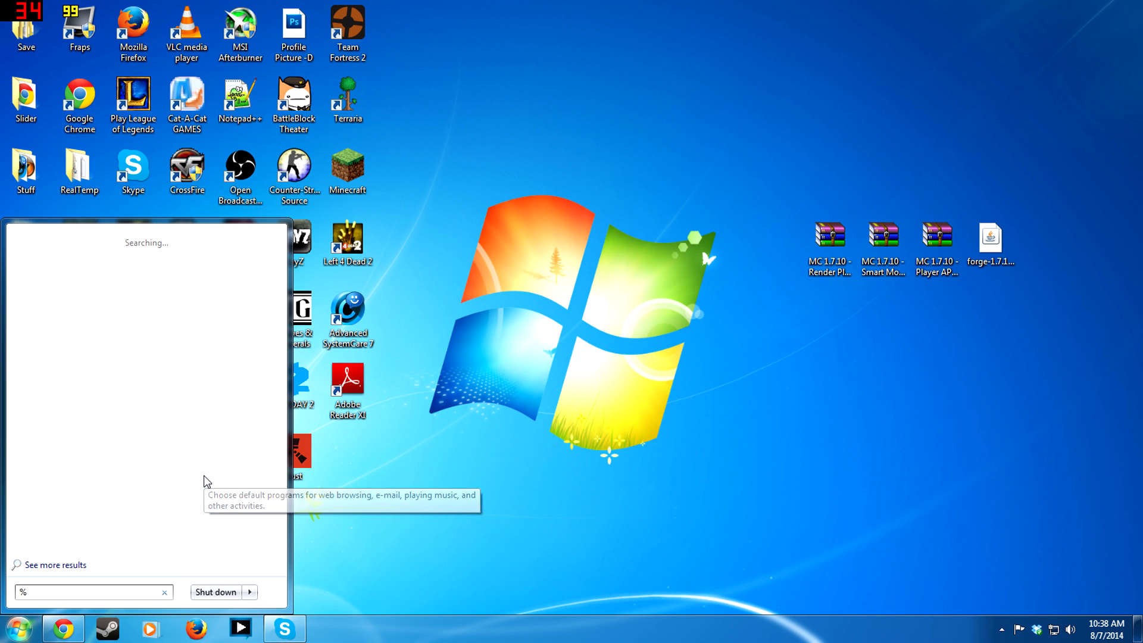
text(appda)
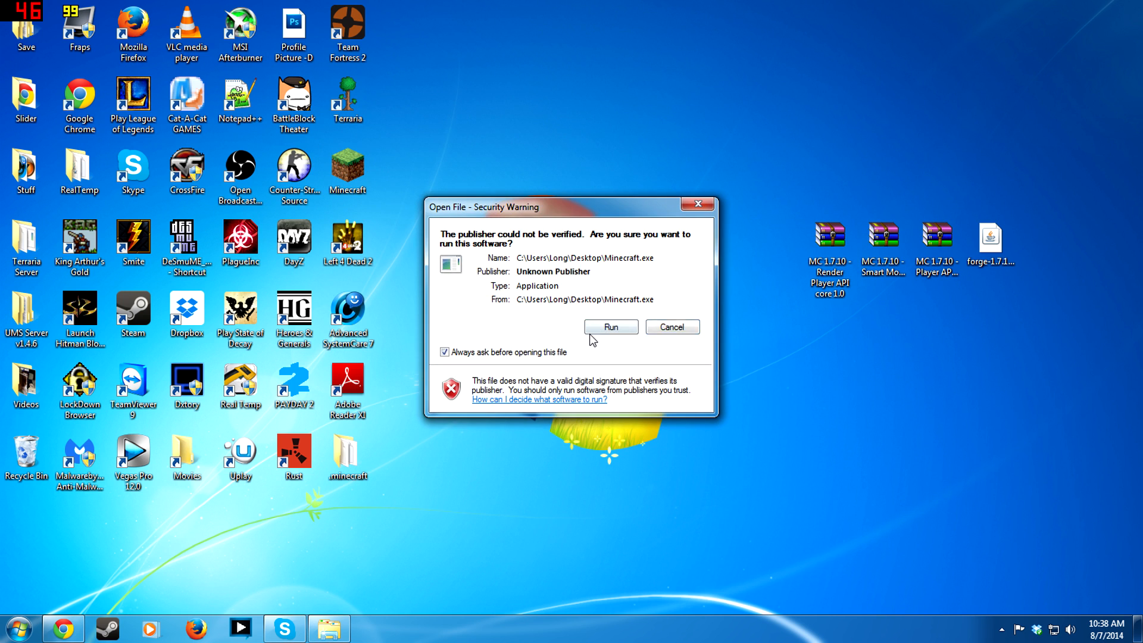
Allow the launcher to run, log in with the Gmail account, play 1.7.10 once, then quit.
click(610, 327)
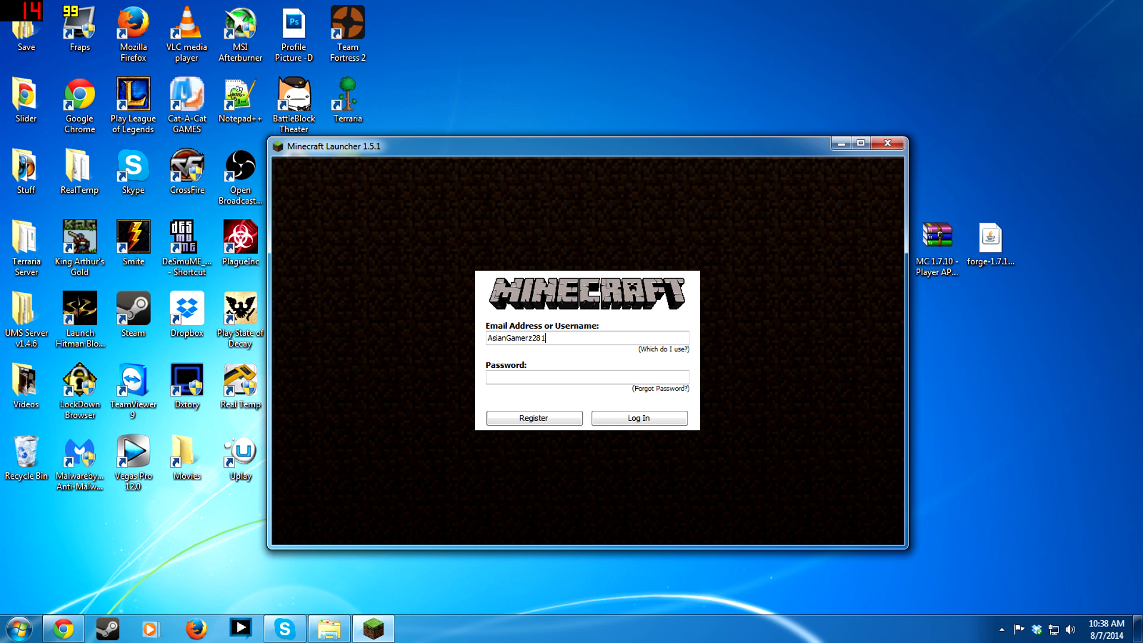
text(@gmail.com)
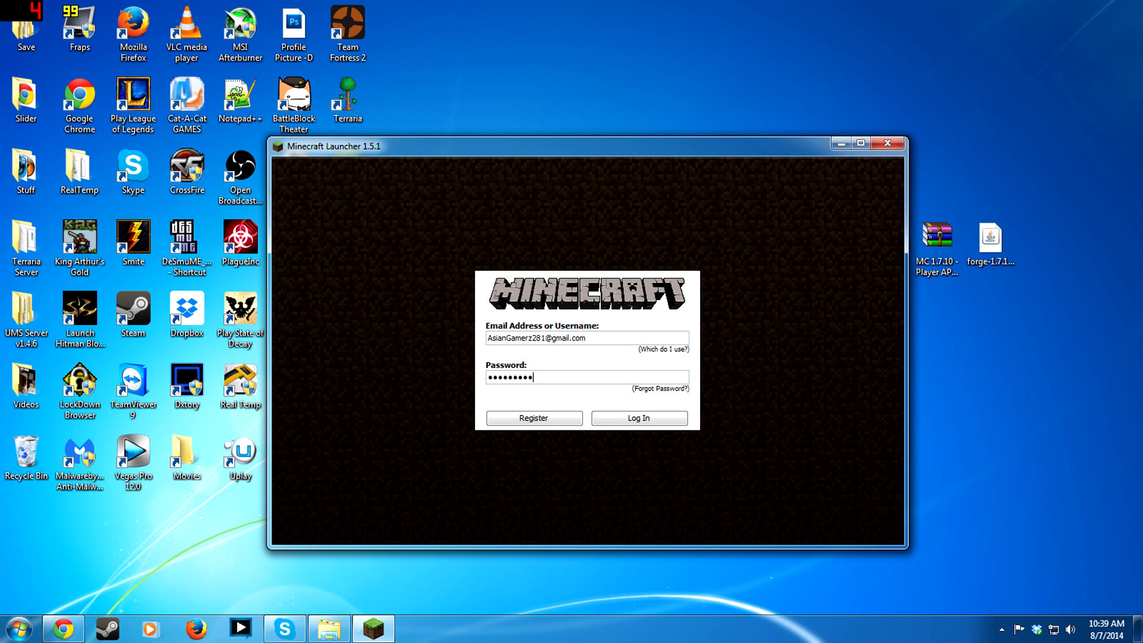
click(639, 418)
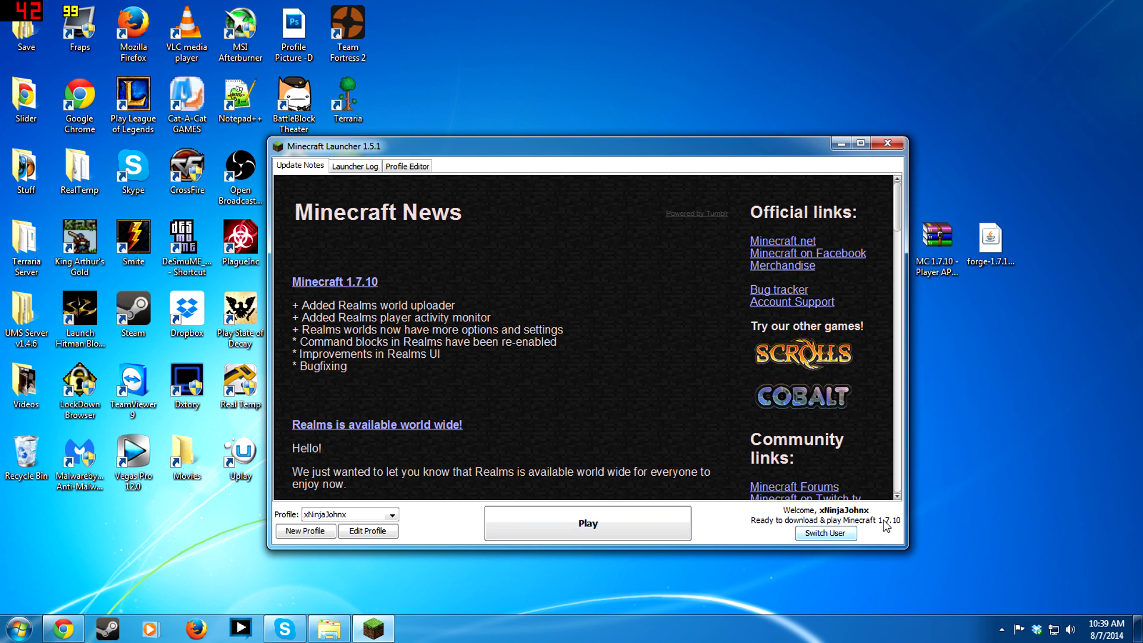
click(589, 523)
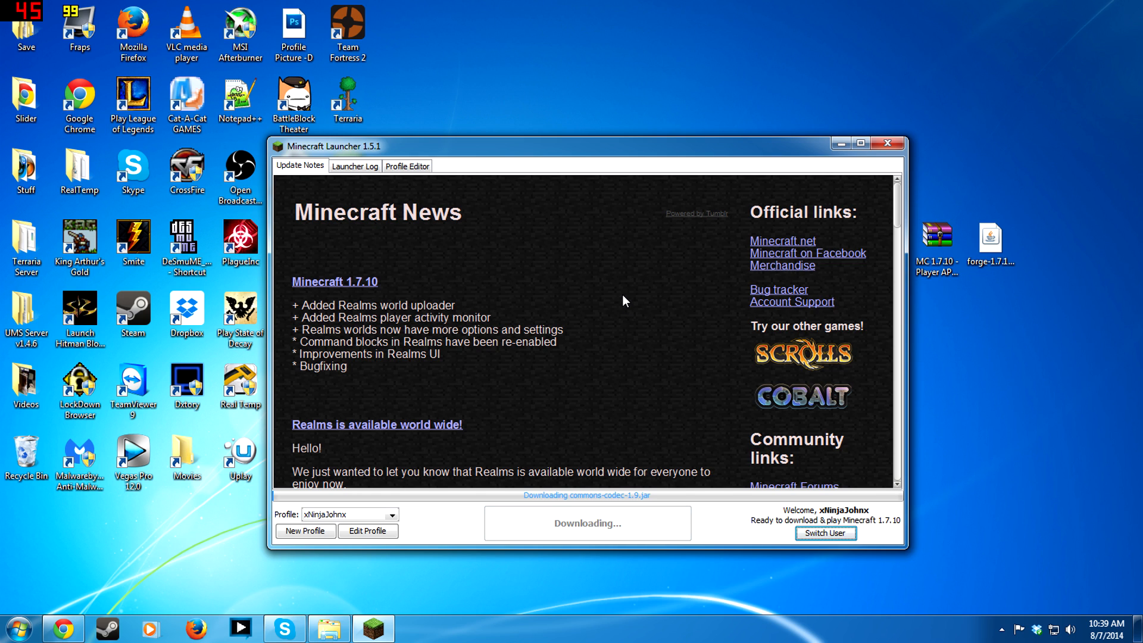
mouse_move(616, 269)
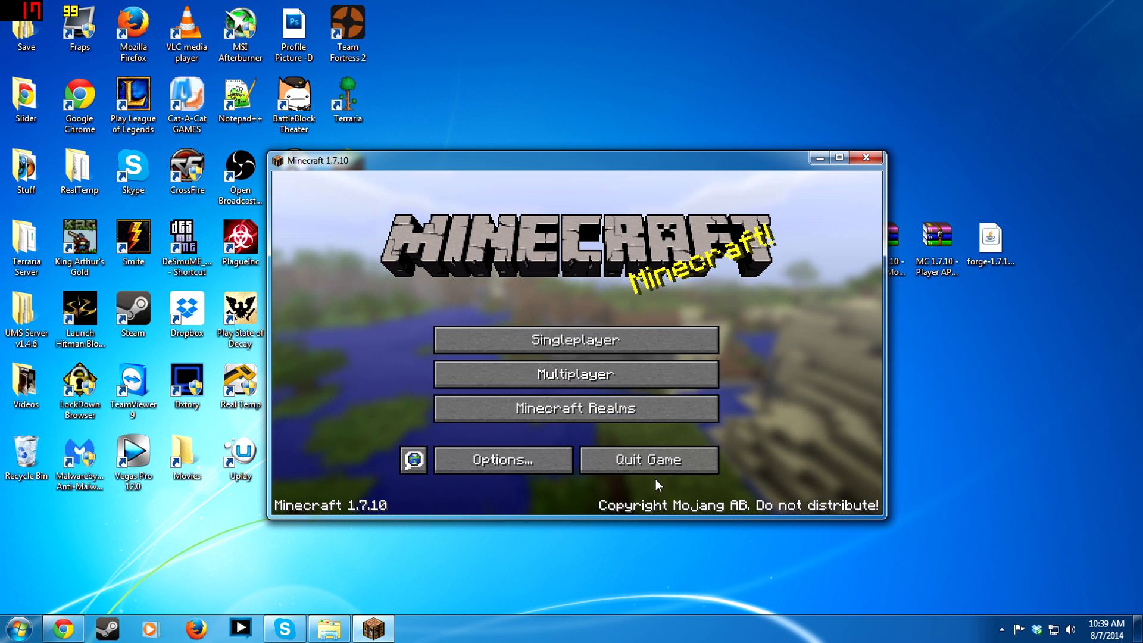
click(649, 460)
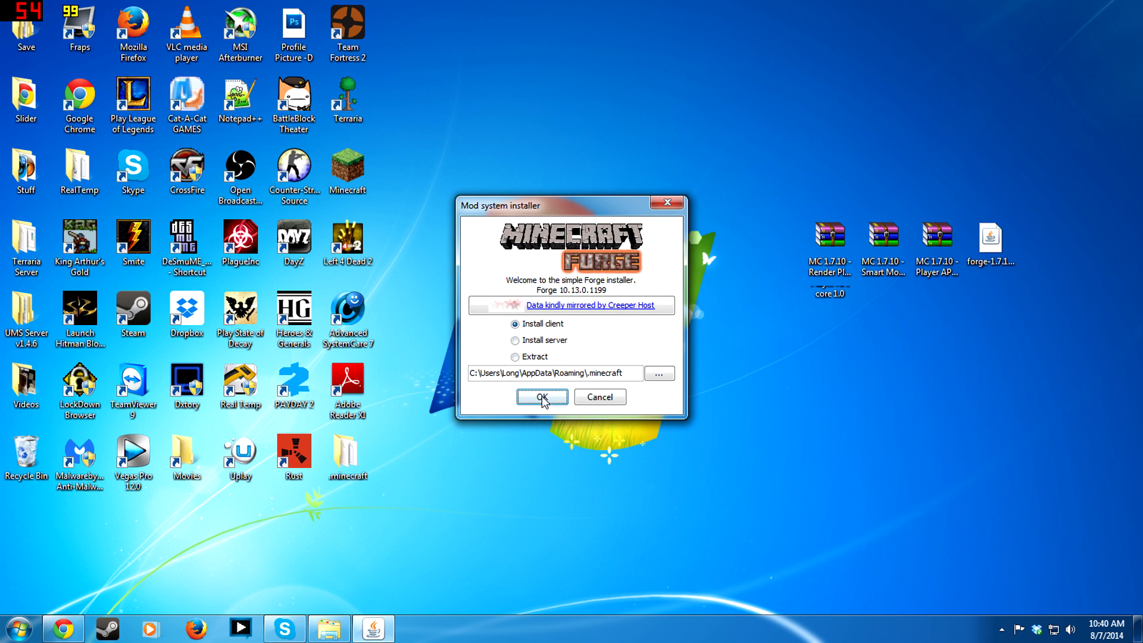
Install the Forge 10.13.0.1199 client and confirm the completion message.
click(542, 397)
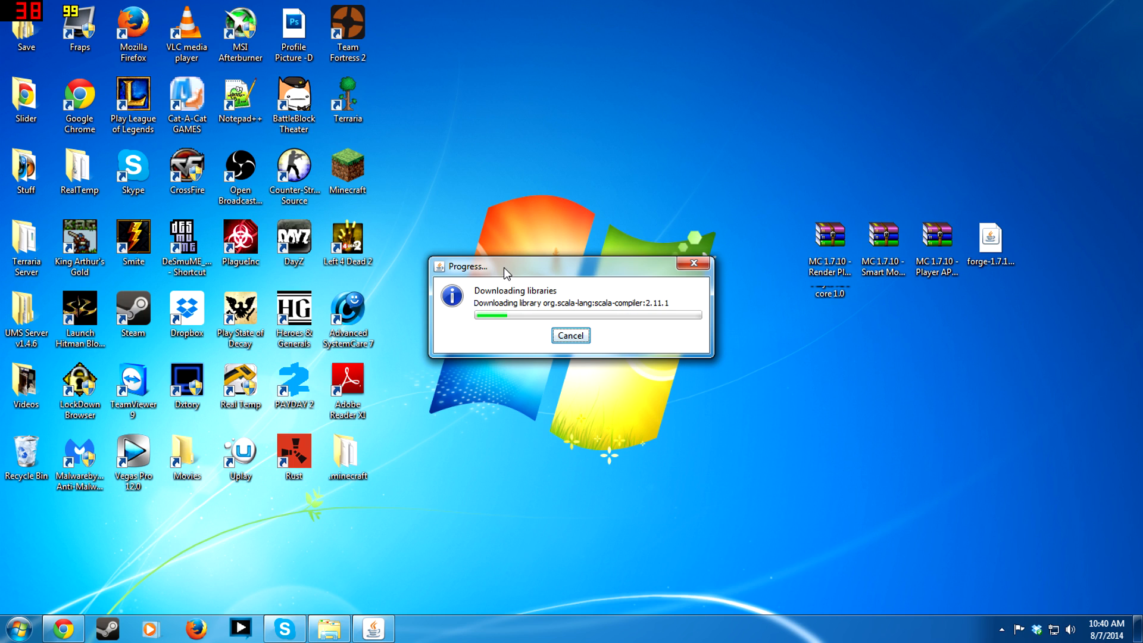
mouse_move(499, 272)
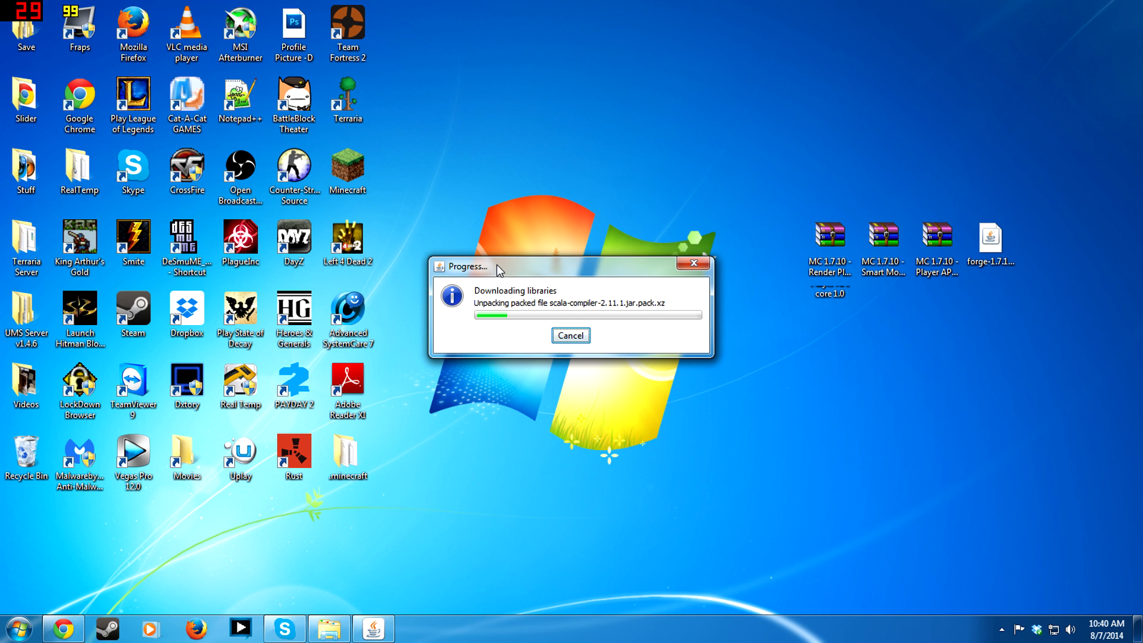
mouse_move(524, 270)
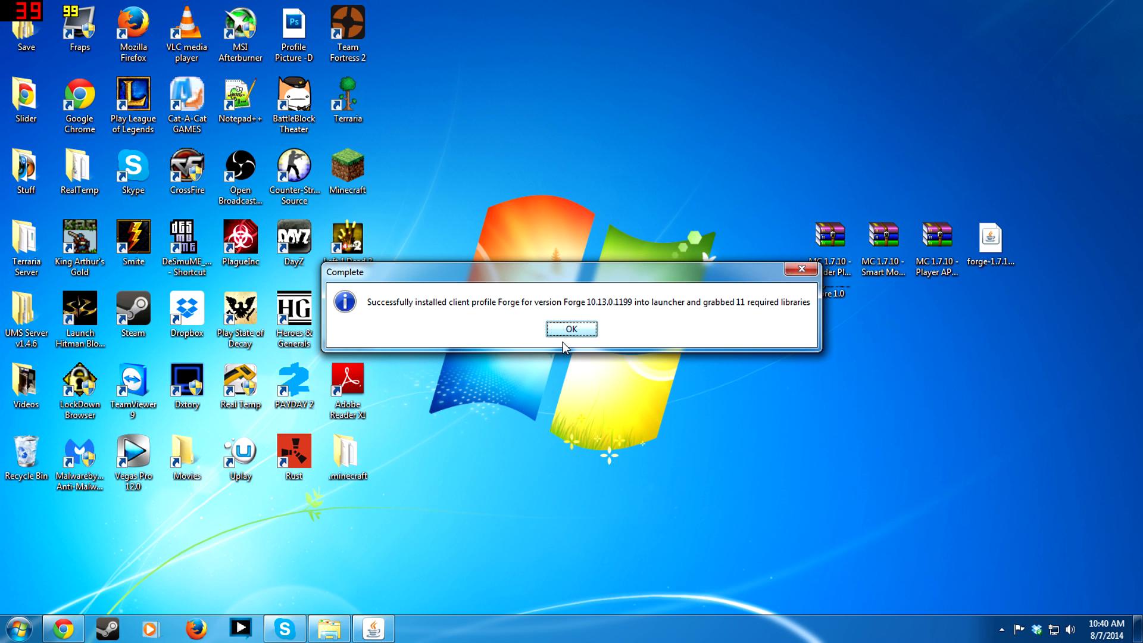
click(572, 329)
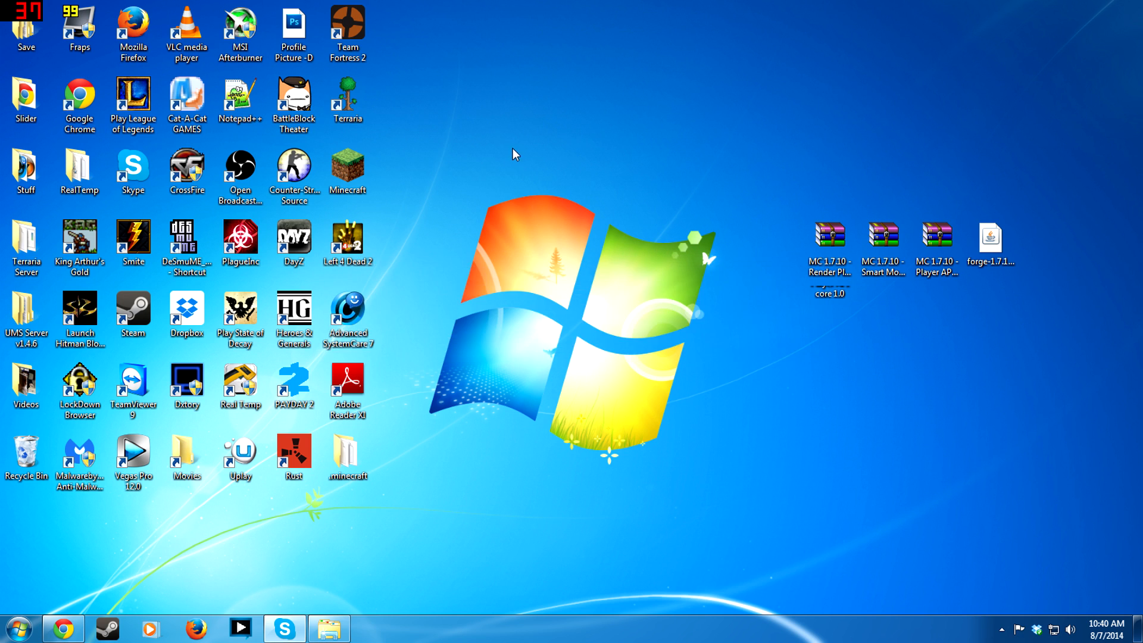
Open the .minecraft folder from the taskbar, then close the folder window.
click(330, 627)
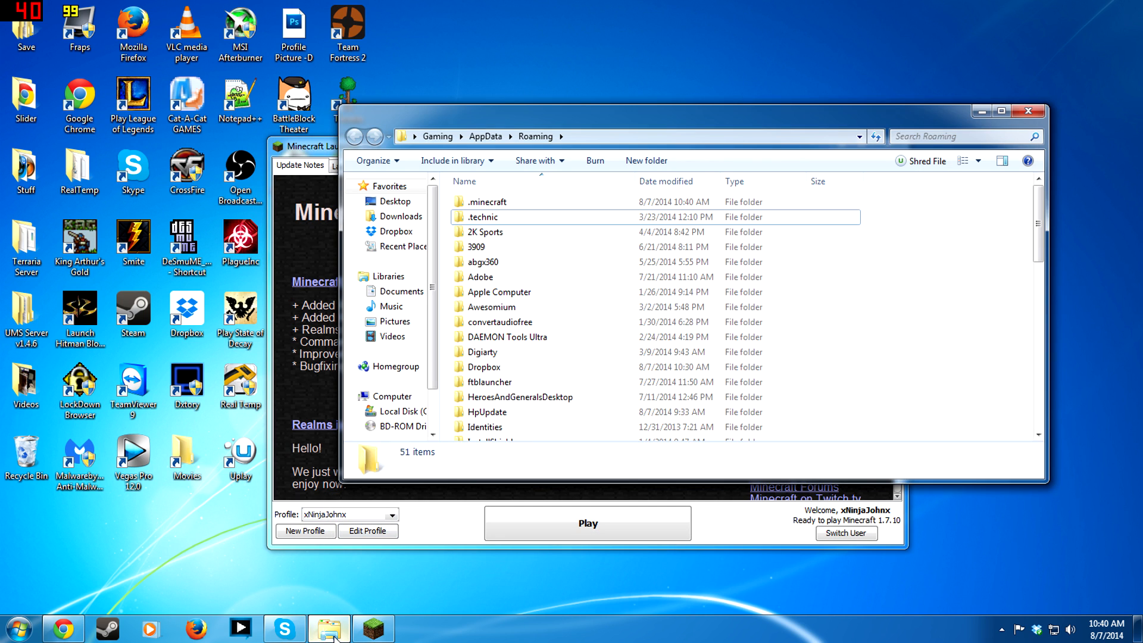
double_click(487, 201)
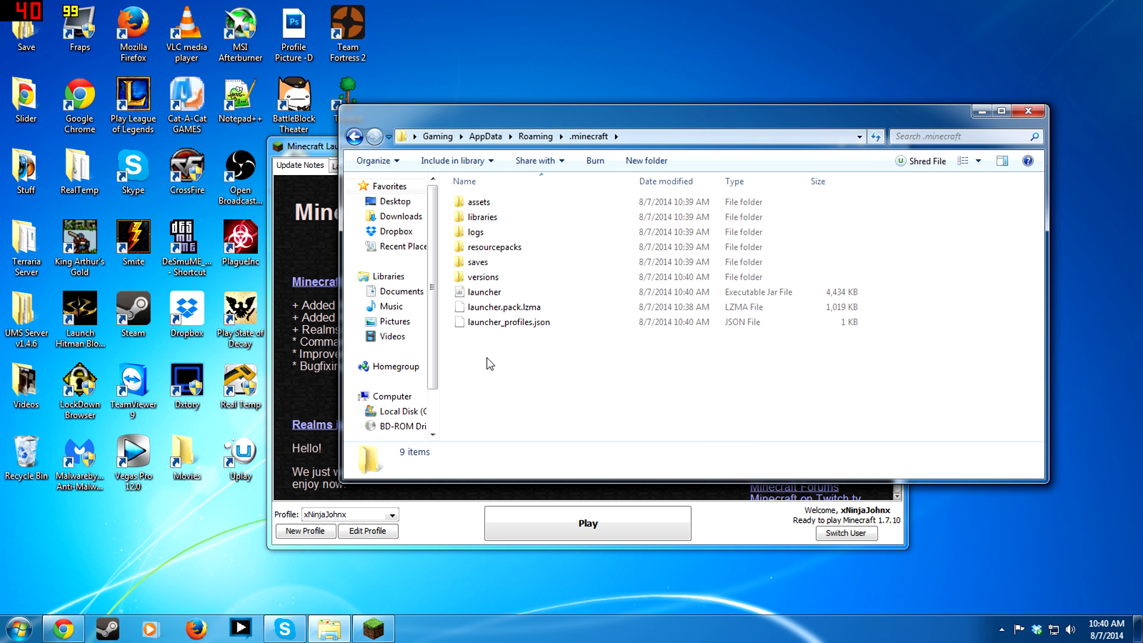
click(1032, 110)
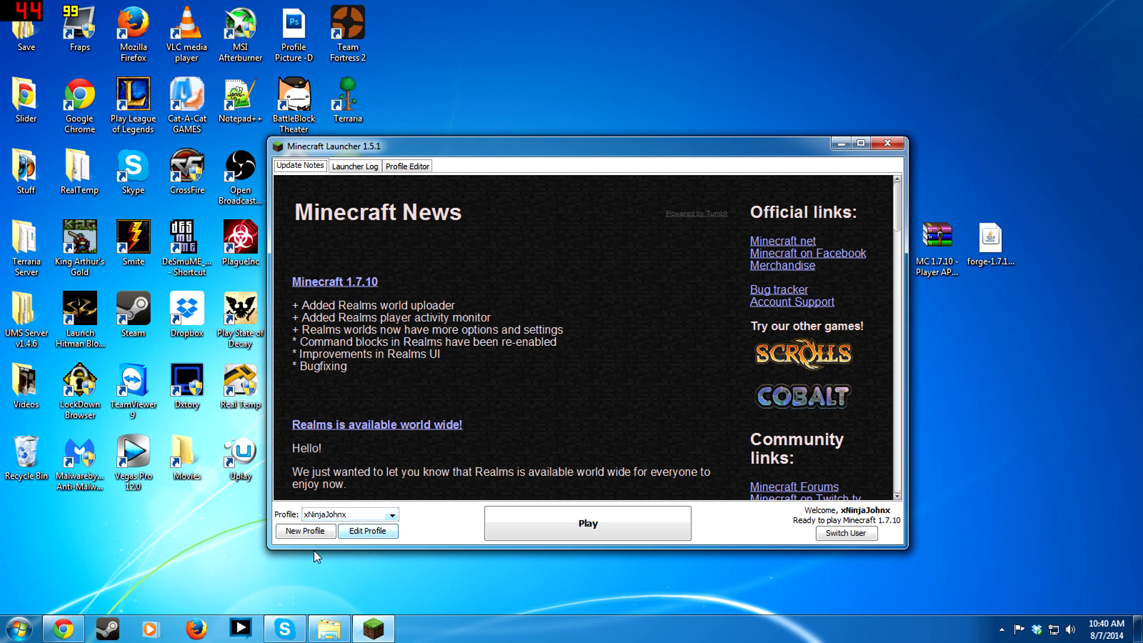
Set the profile version to 1.7.10-Forge10.13.0.1199 and launch the game.
click(367, 532)
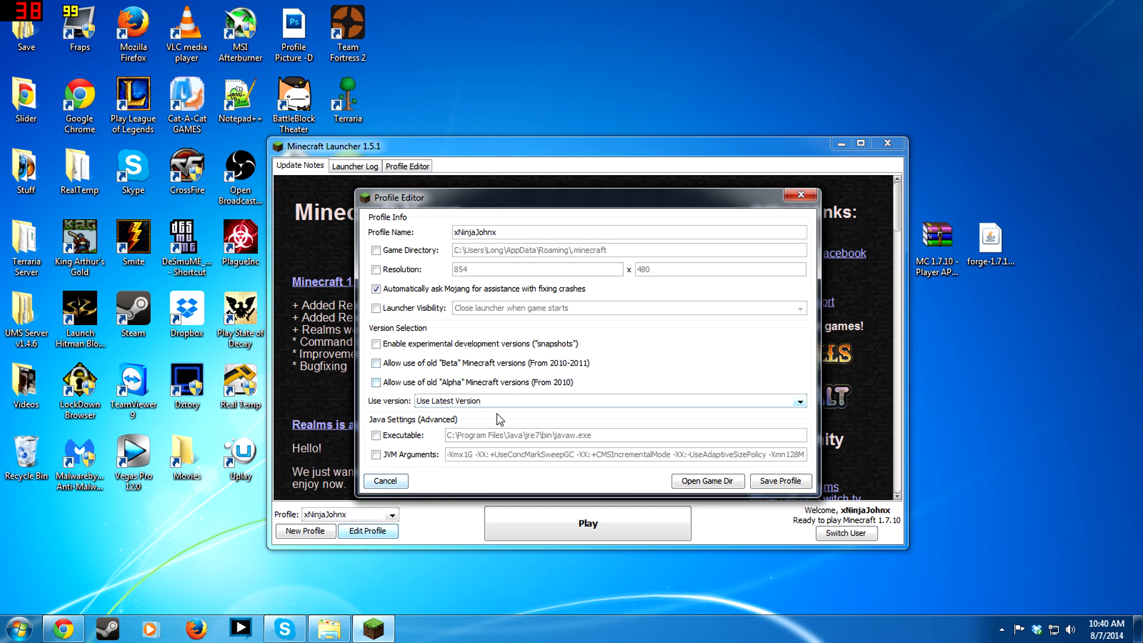
click(799, 401)
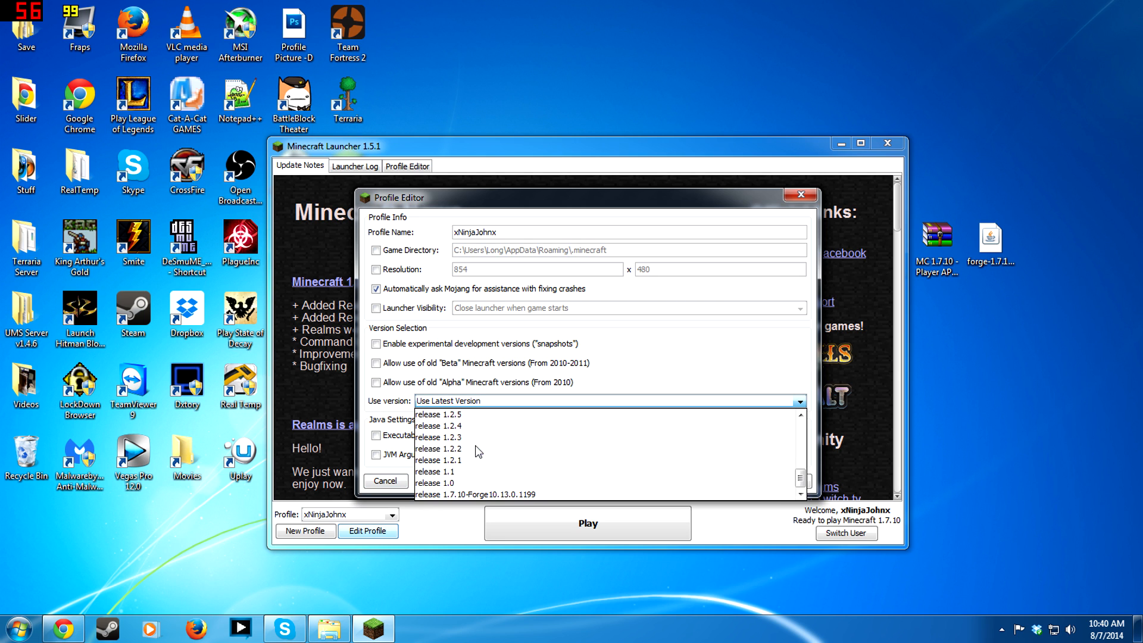
click(479, 495)
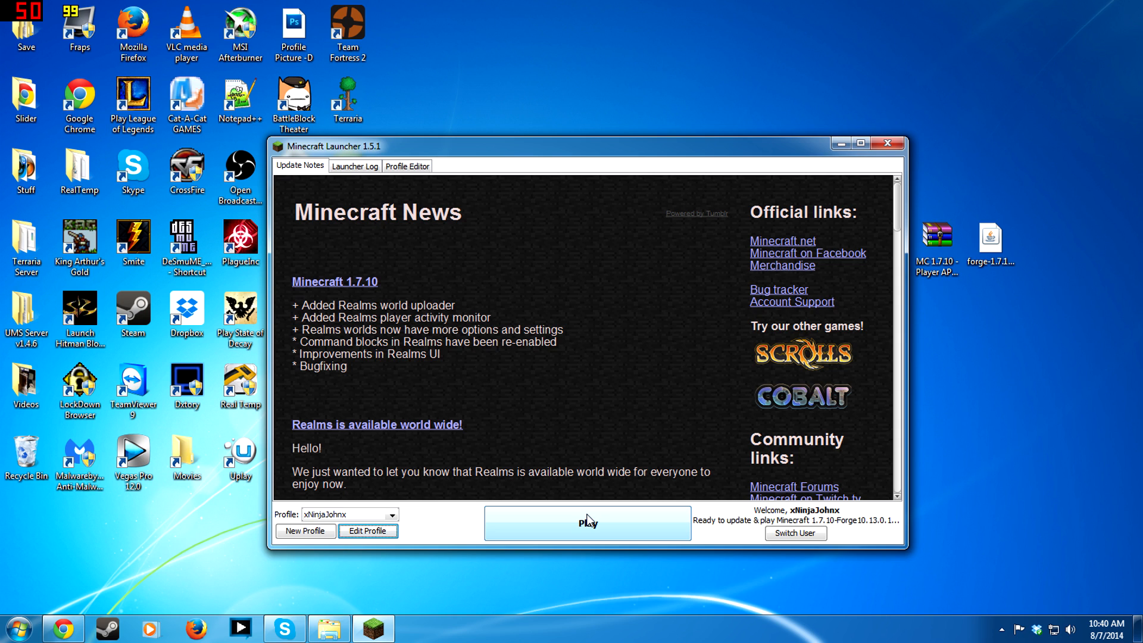
click(588, 522)
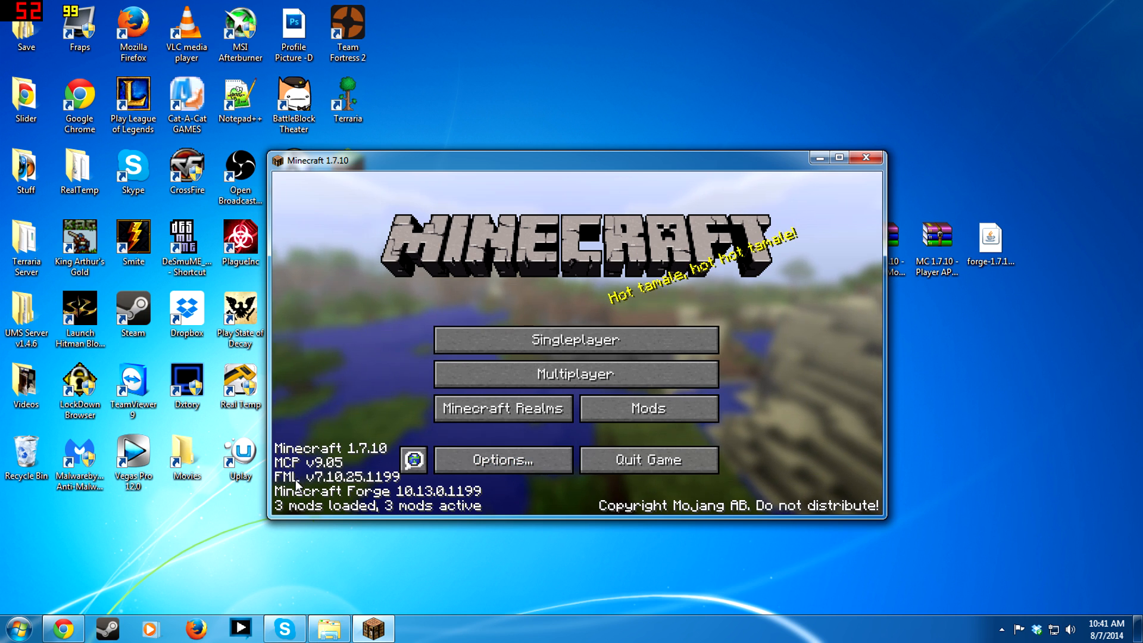
mouse_move(657, 418)
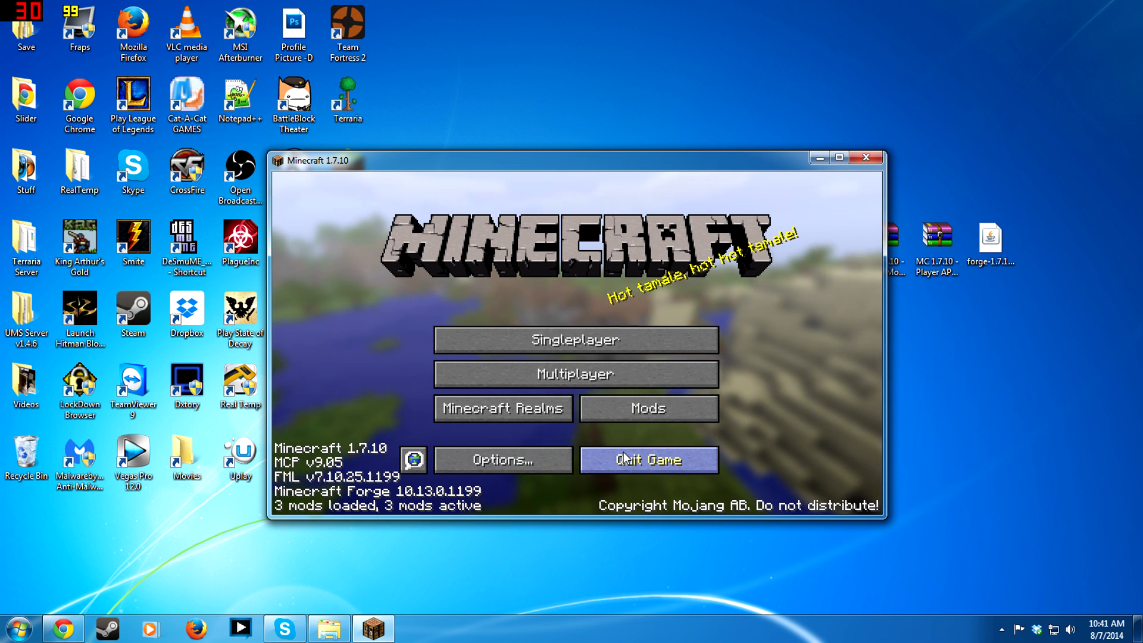
Quit Minecraft from the Forge title screen after confirming 3 mods are active.
click(649, 460)
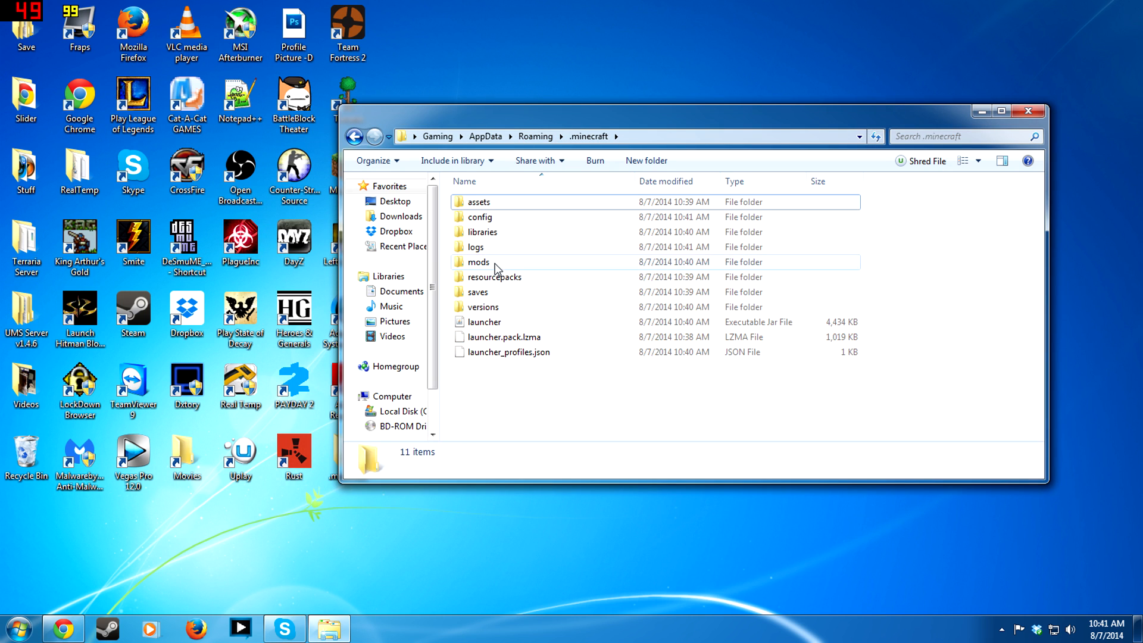
Open the .minecraft mods folder and add the RenderPlayerAPI-1.7.10-1.0 jar.
click(478, 262)
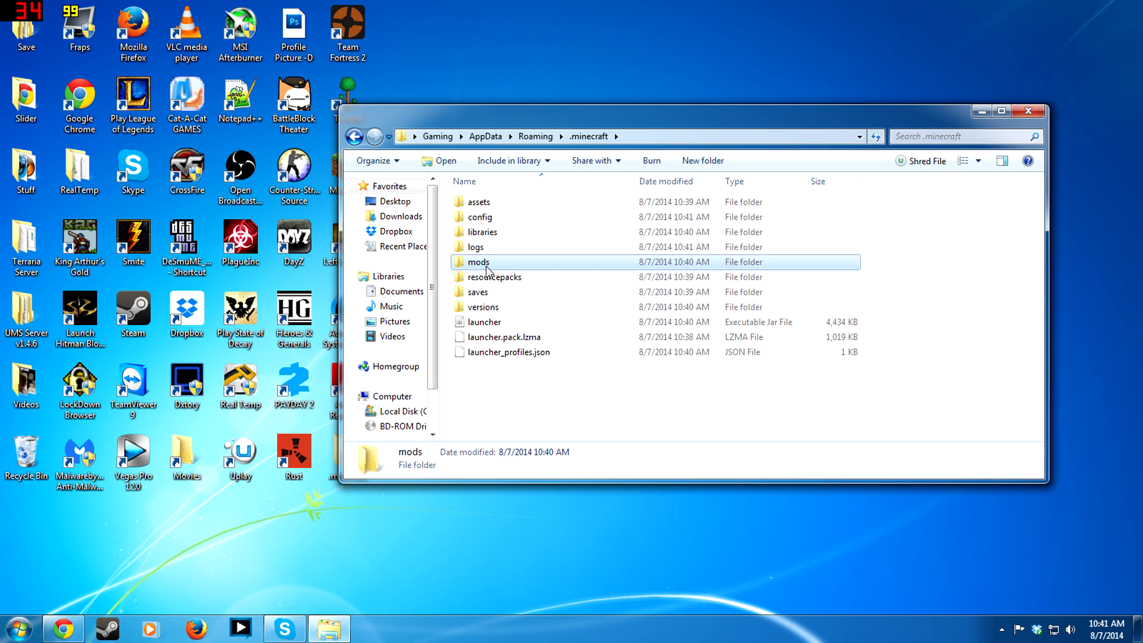
double_click(478, 262)
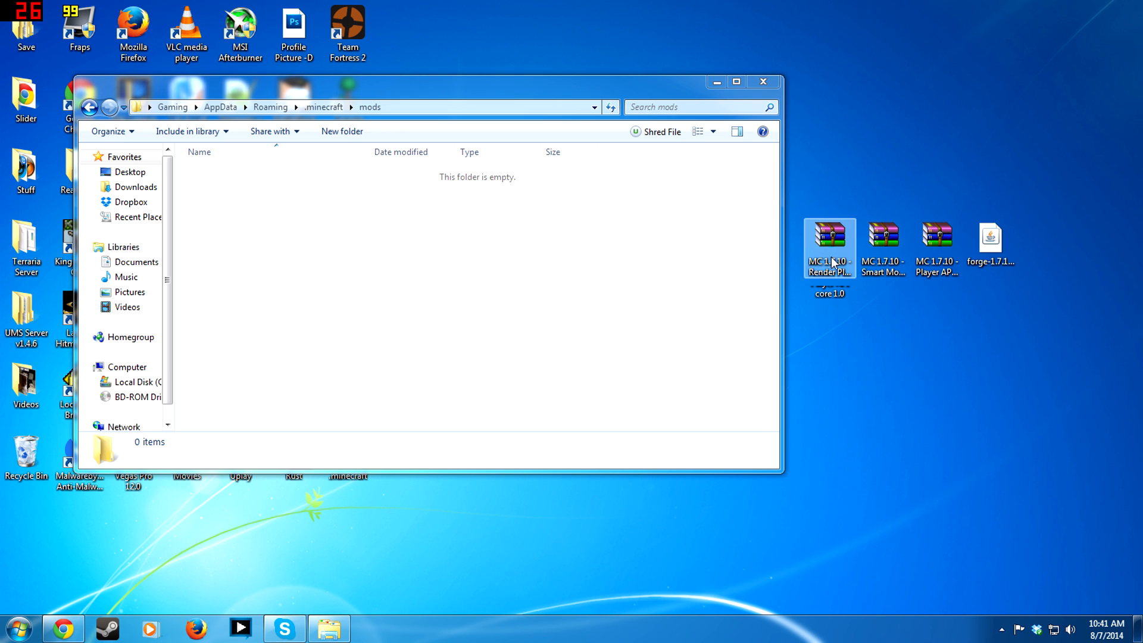
double_click(829, 237)
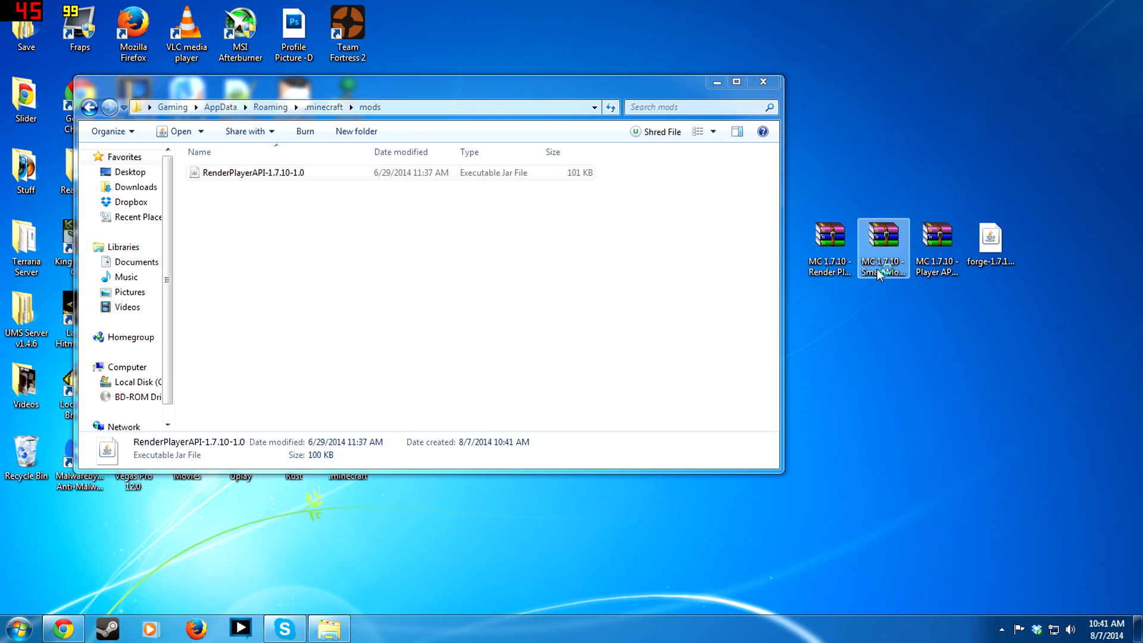
Add the SmartCore, SmartMoving and SmartRender jars from the Smart Moving archive.
double_click(883, 239)
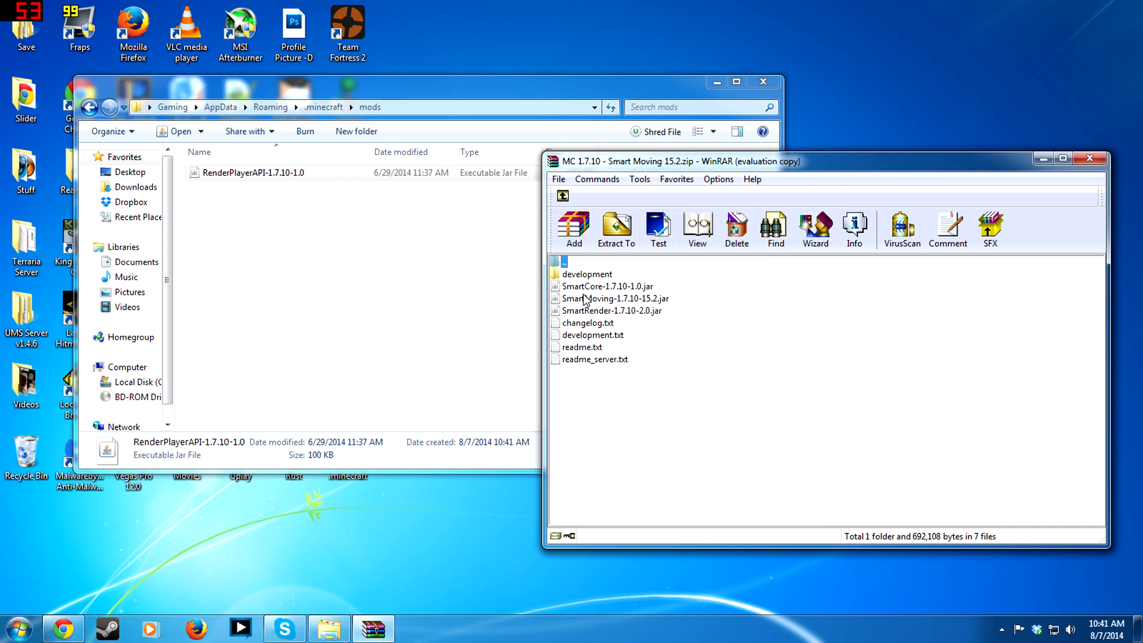
click(608, 299)
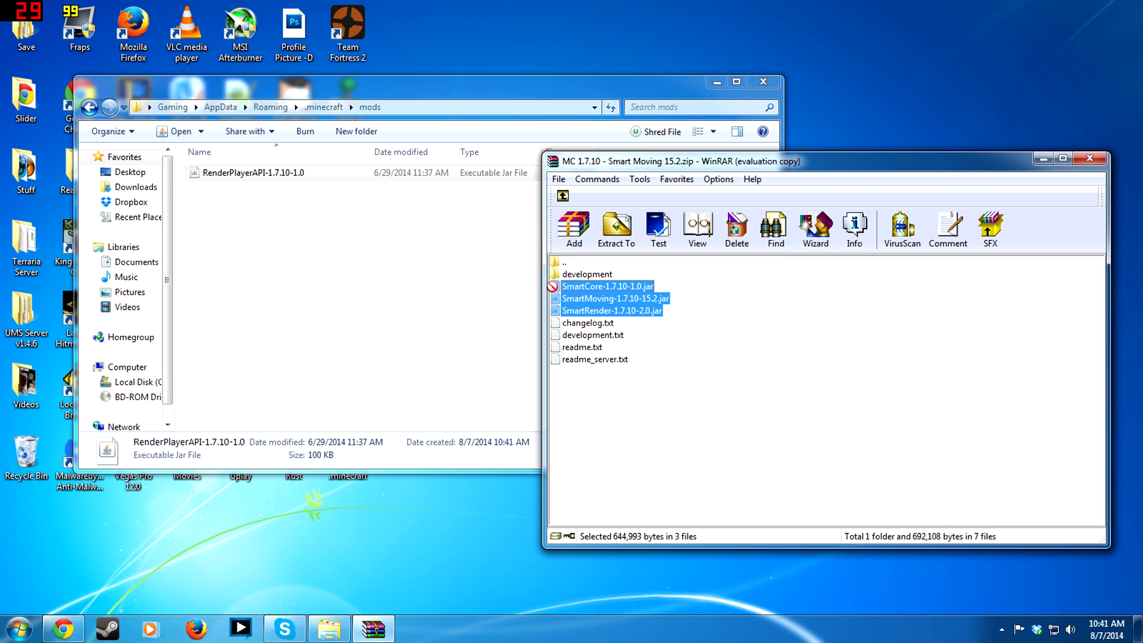
click(1091, 157)
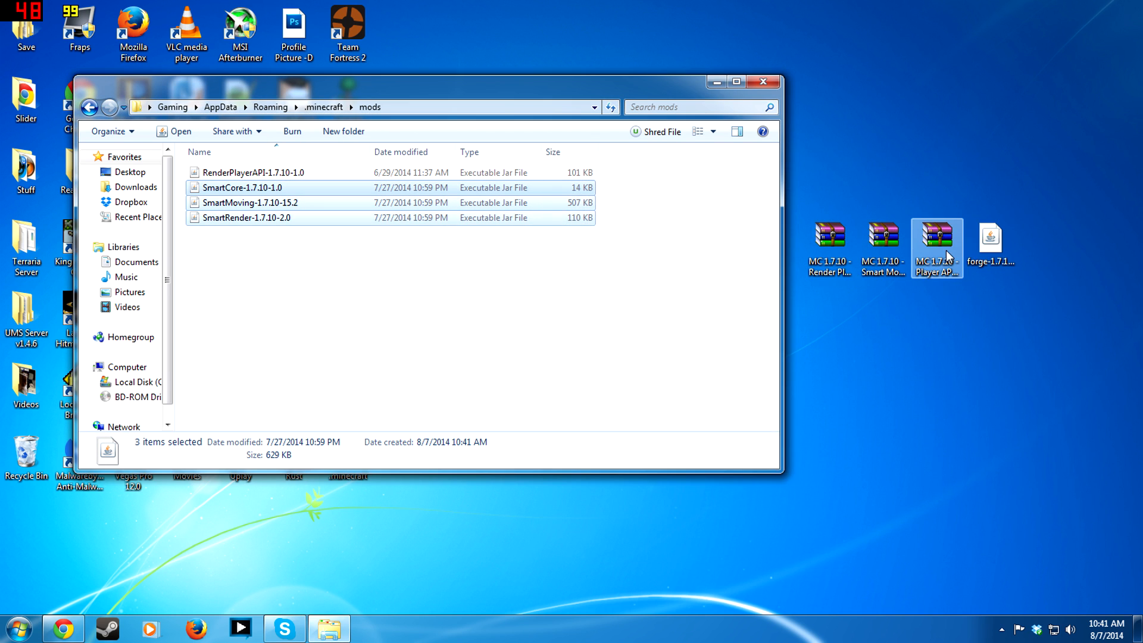
double_click(937, 235)
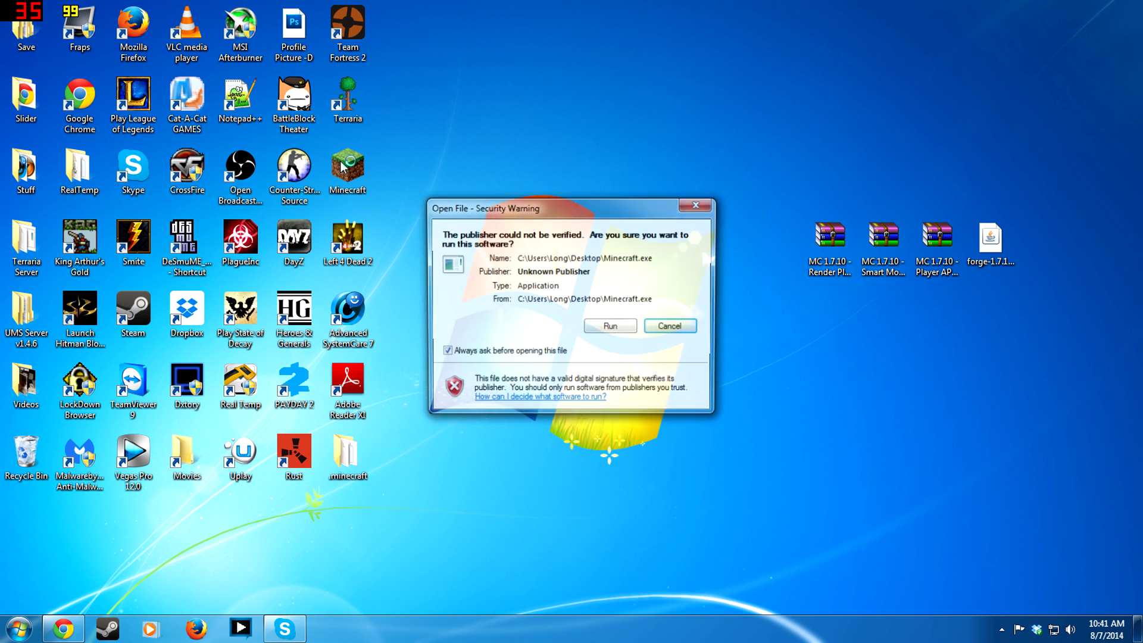
Allow the unverified Minecraft.exe to run so the game restarts with 8 mods.
click(611, 326)
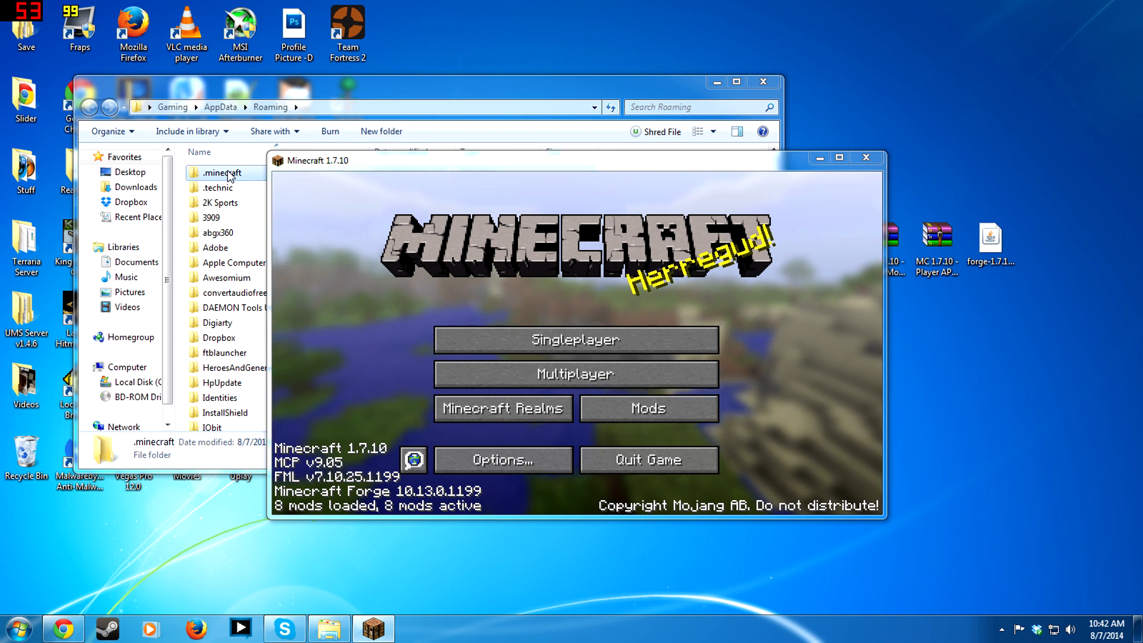
Open smart_moving_options.txt from .minecraft in Notepad and scroll through it.
double_click(213, 172)
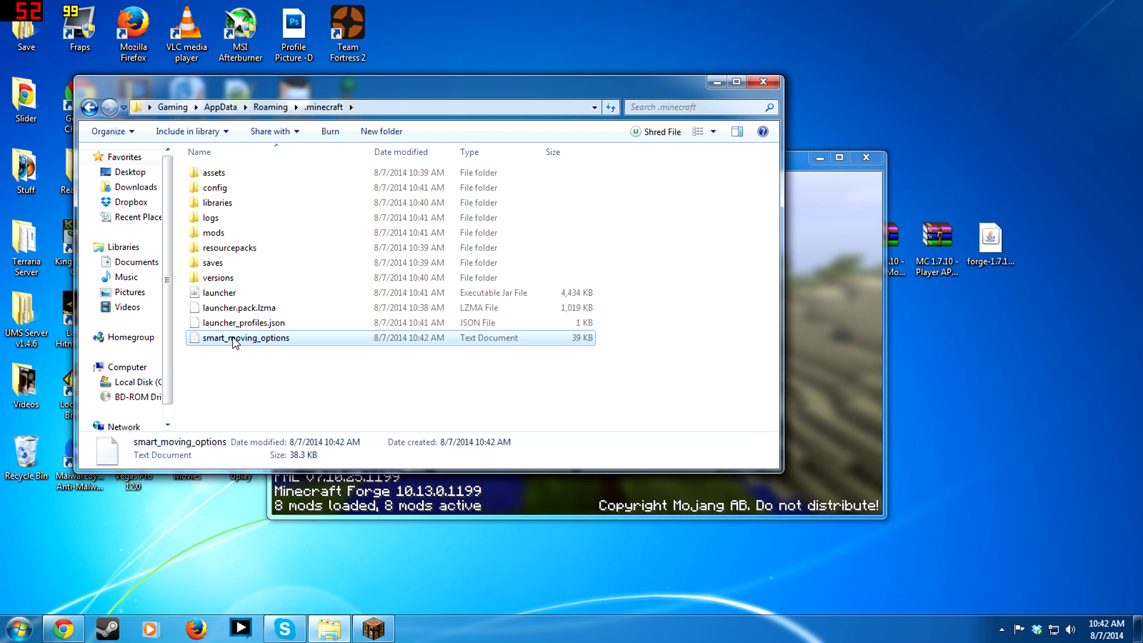
double_click(245, 338)
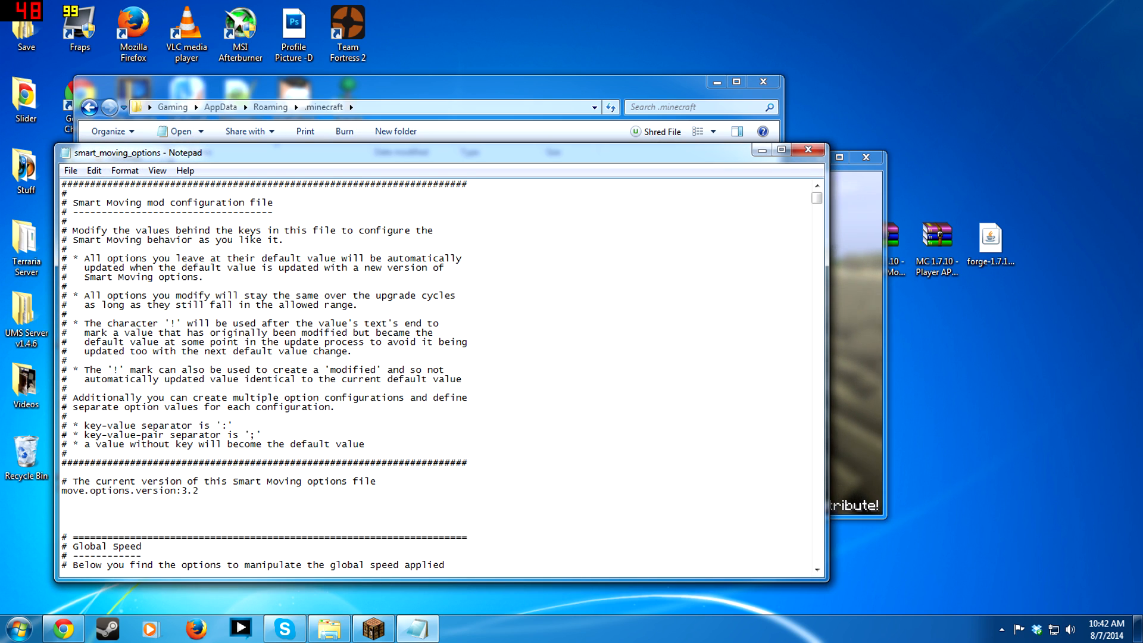
scroll(down, 3)
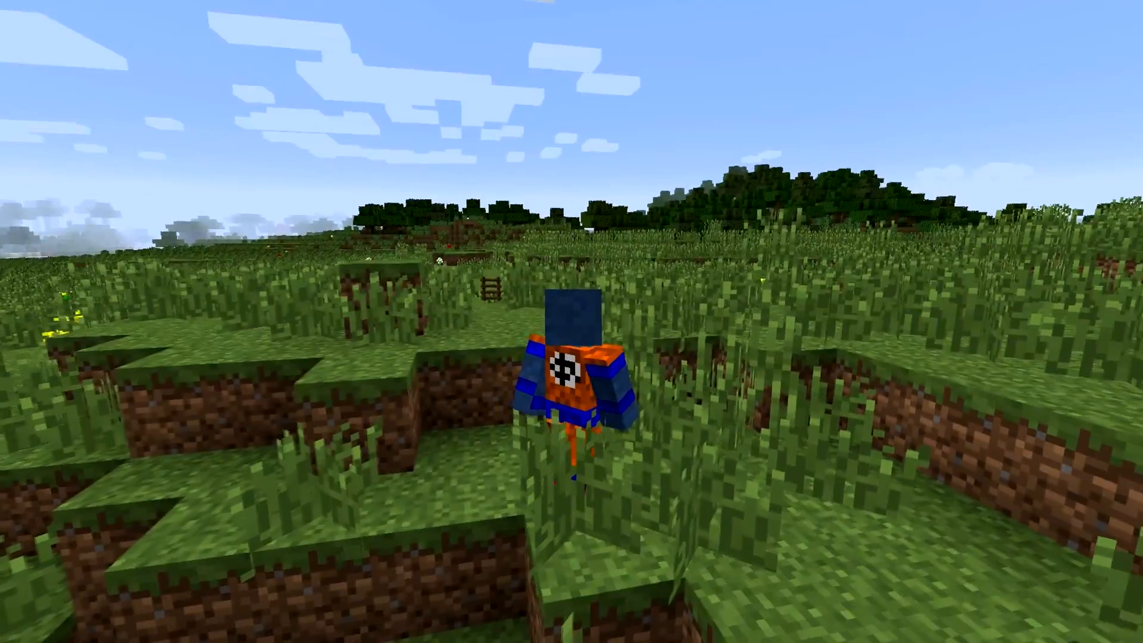
key(Escape)
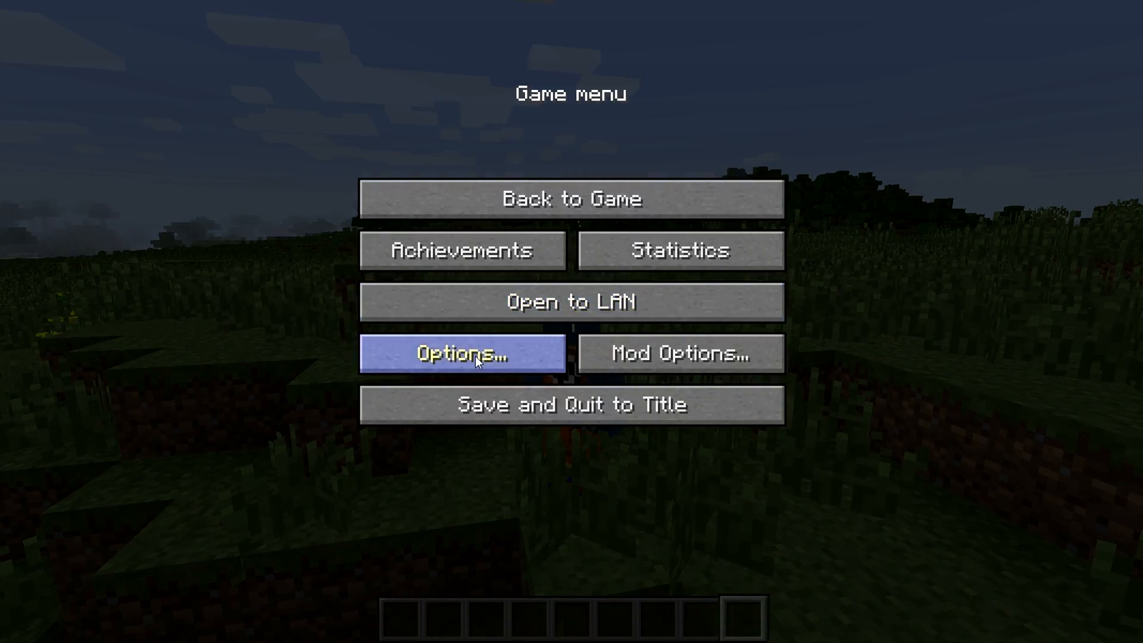
click(464, 354)
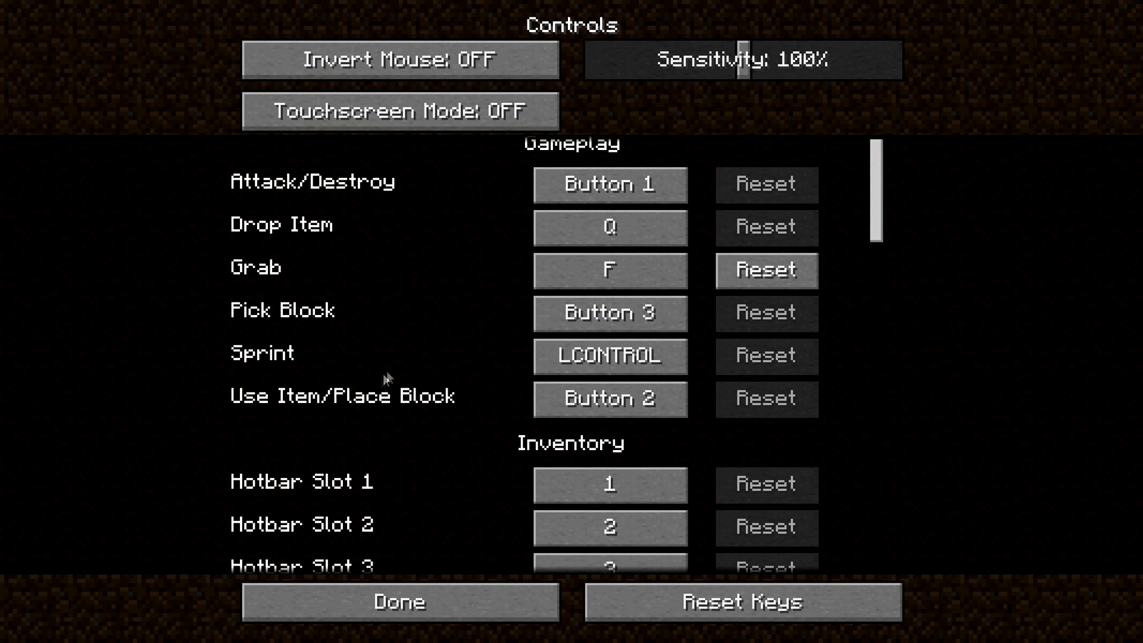
click(611, 270)
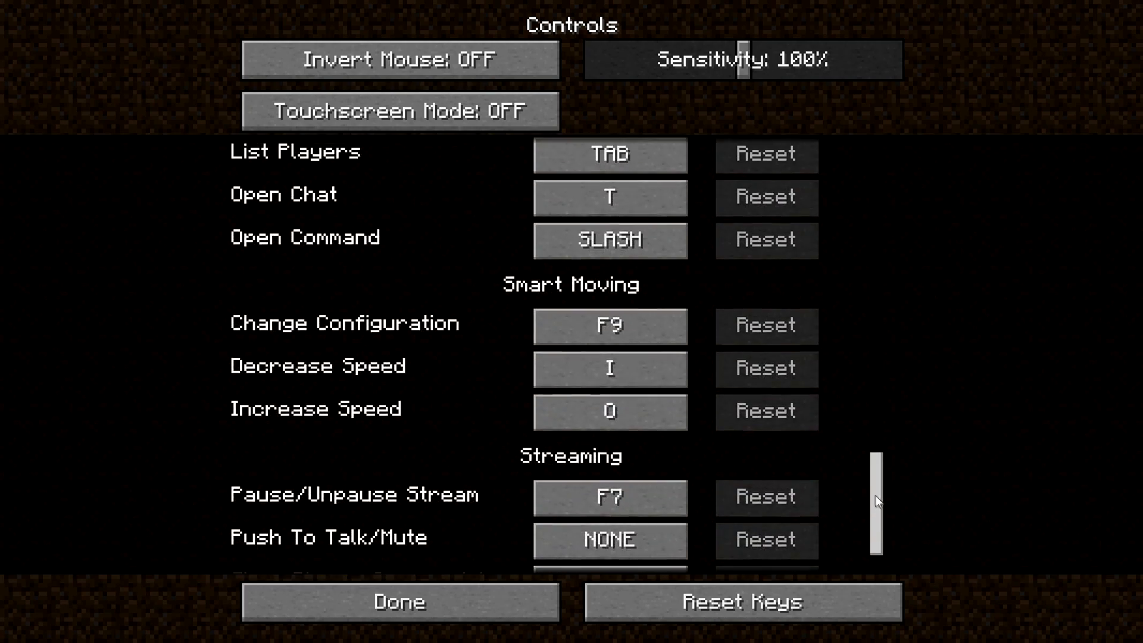
click(610, 370)
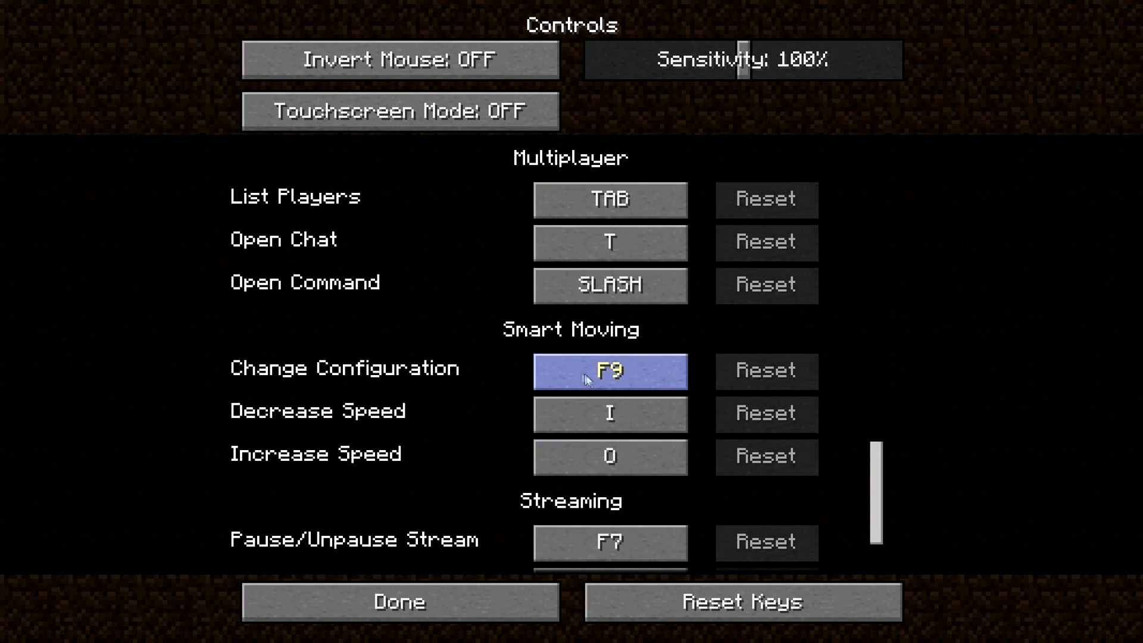
click(398, 616)
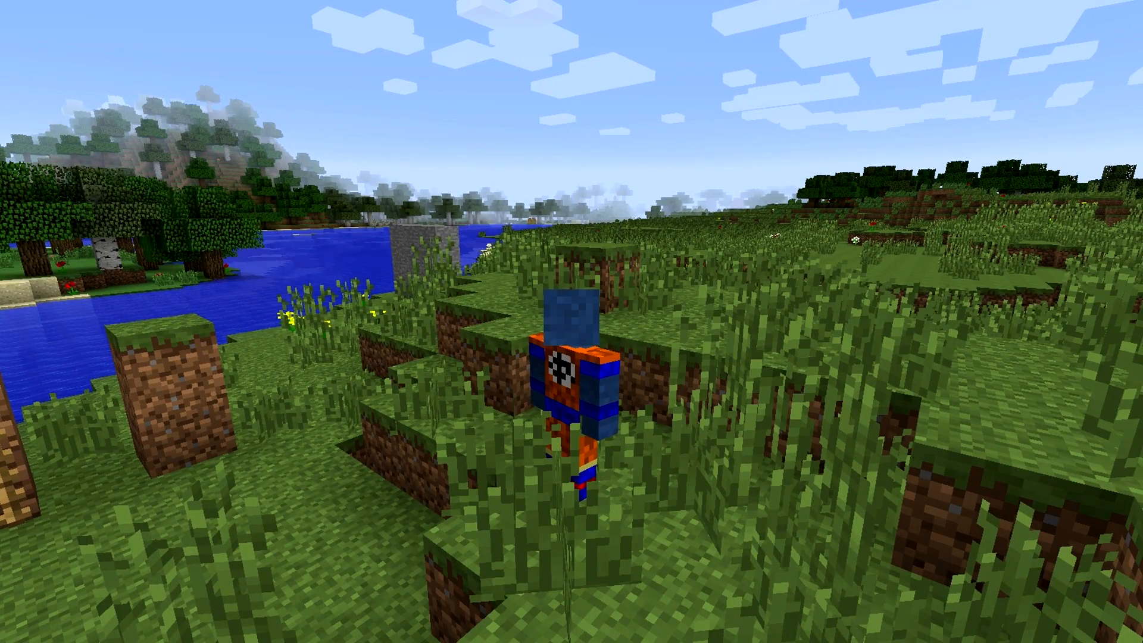